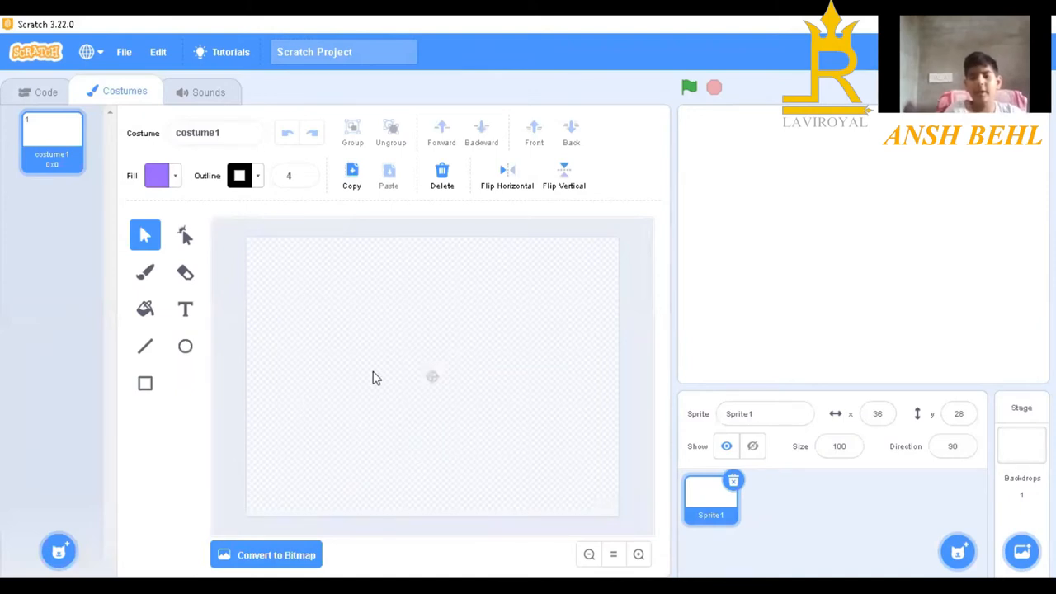
pyautogui.moveTo(180, 225)
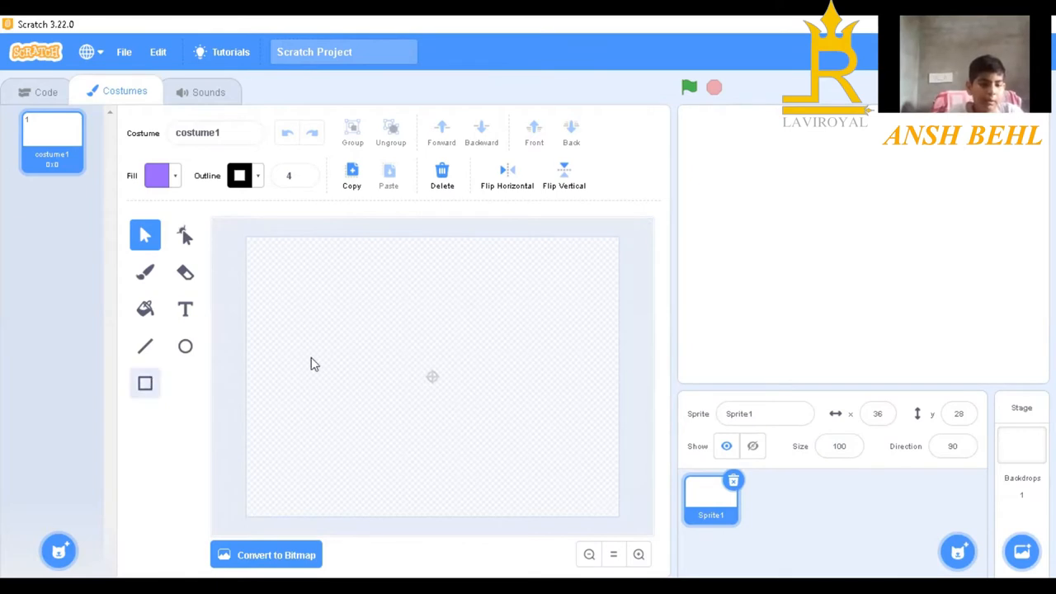
# Step: Draw a rectangle for the body and fill it with a strong blue
pyautogui.moveTo(281, 340); pyautogui.dragTo(353, 369)
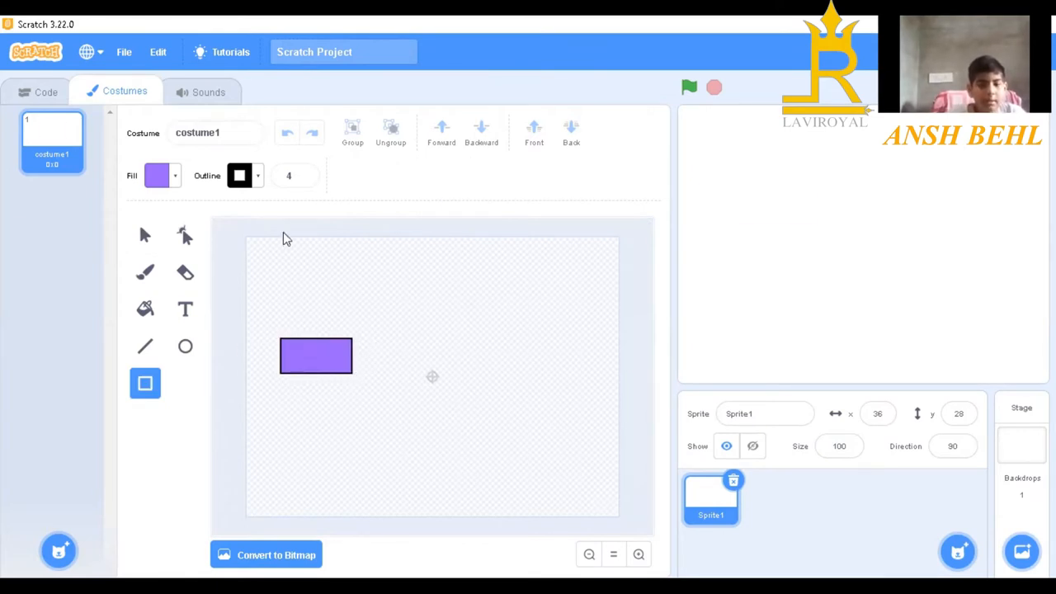
pyautogui.click(155, 175)
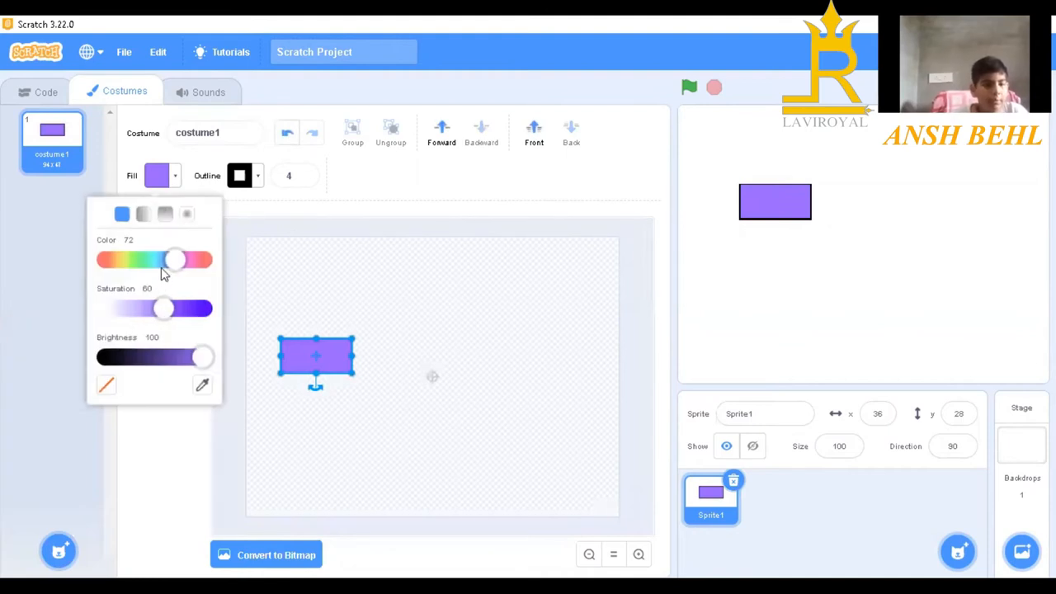
pyautogui.moveTo(175, 259); pyautogui.dragTo(168, 259)
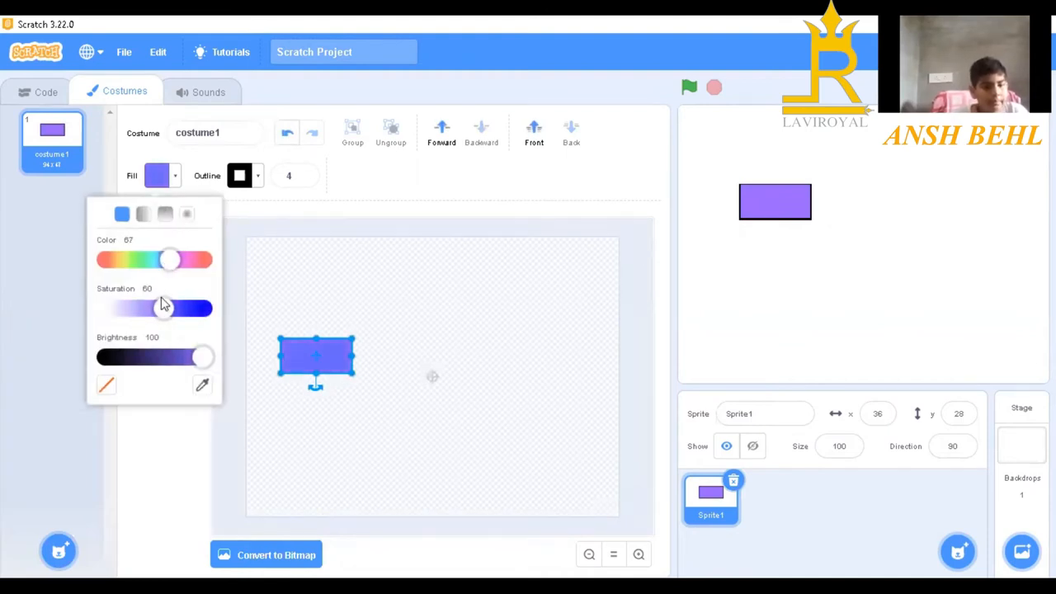
pyautogui.moveTo(165, 309); pyautogui.dragTo(203, 309)
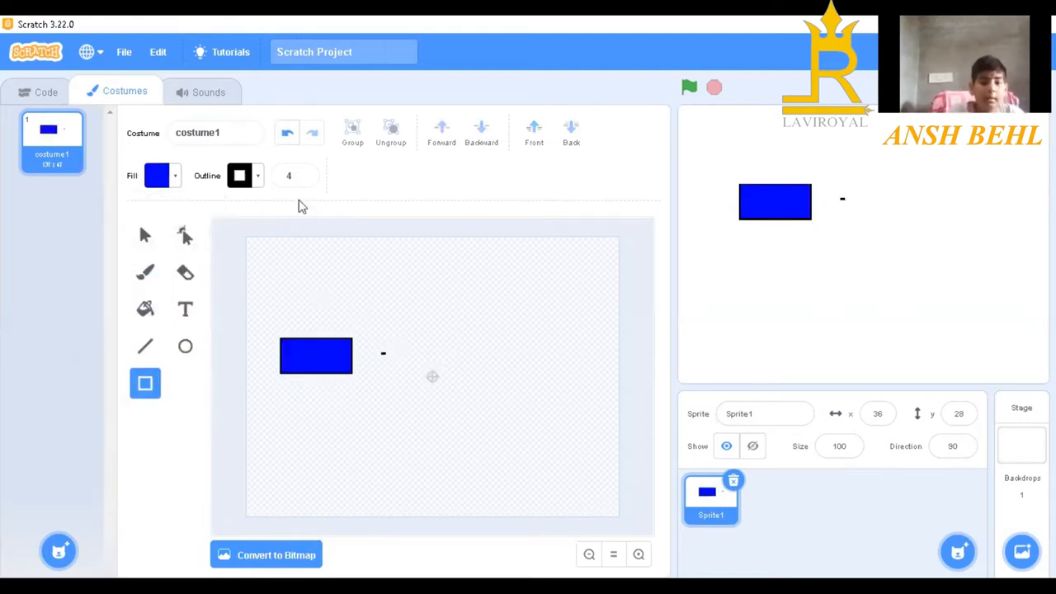
# Step: Remove the stray mark, draw a black square and move it into the blue body
pyautogui.click(317, 357)
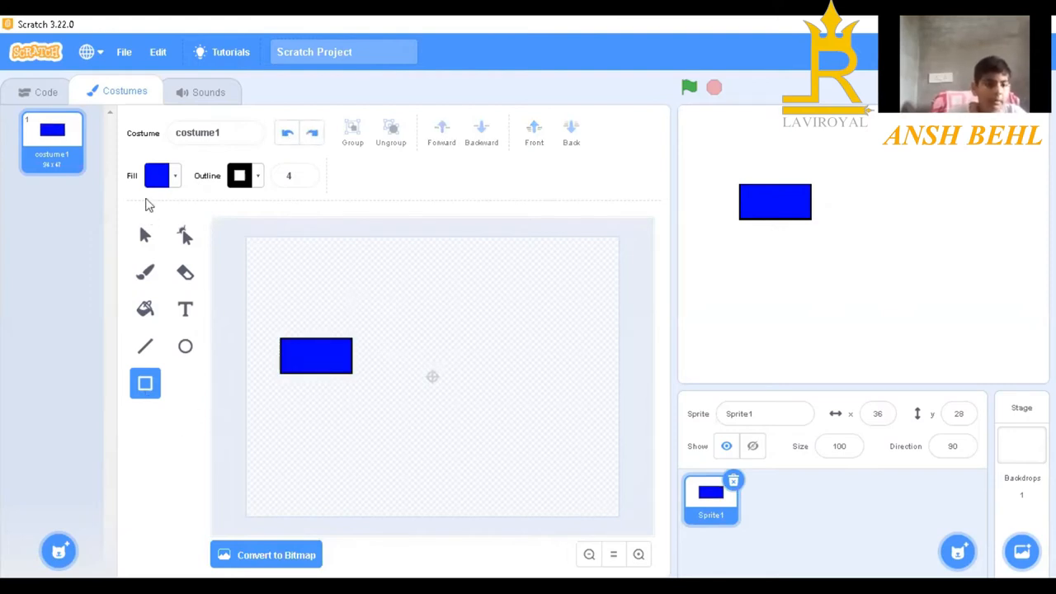
pyautogui.click(157, 175)
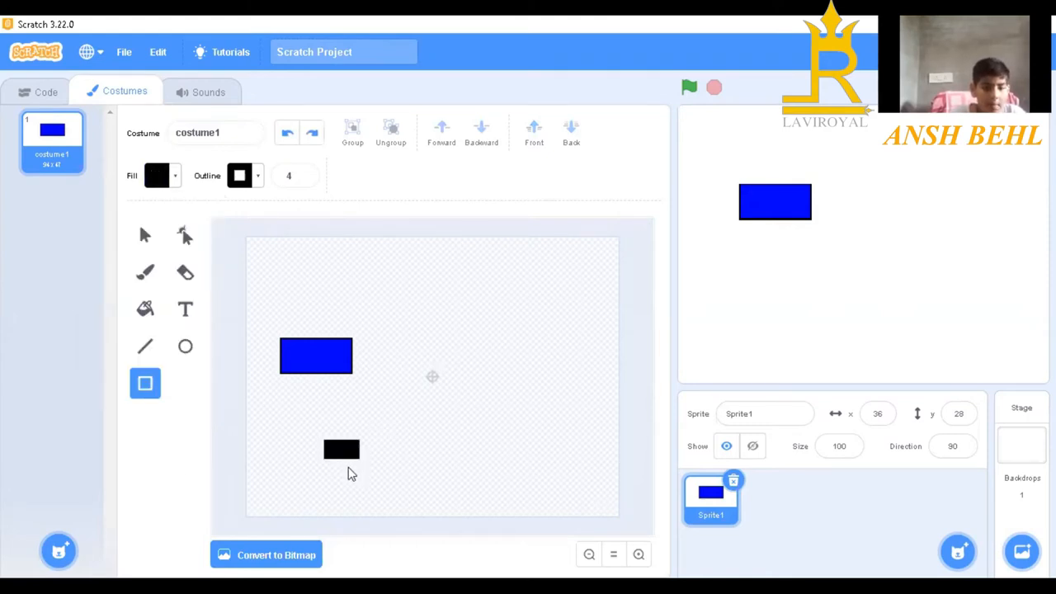
pyautogui.click(342, 449)
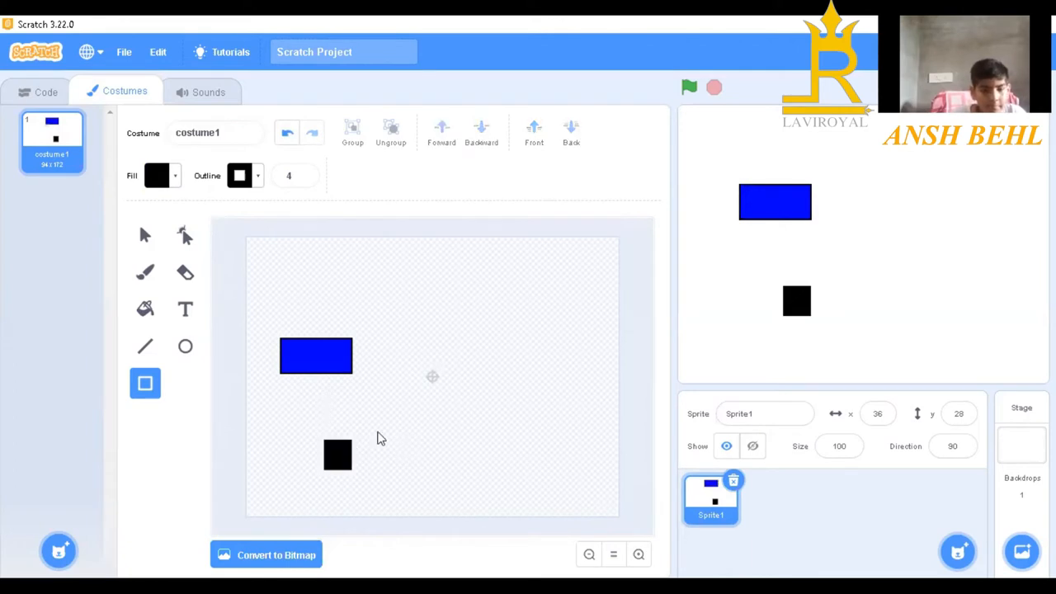
pyautogui.click(336, 454)
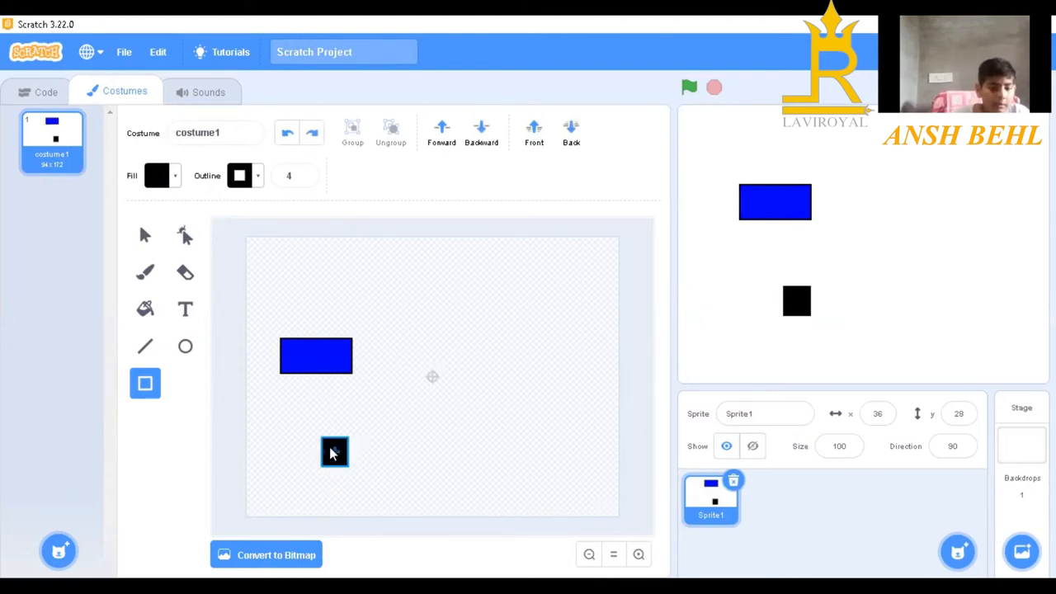
pyautogui.moveTo(333, 452); pyautogui.dragTo(317, 357)
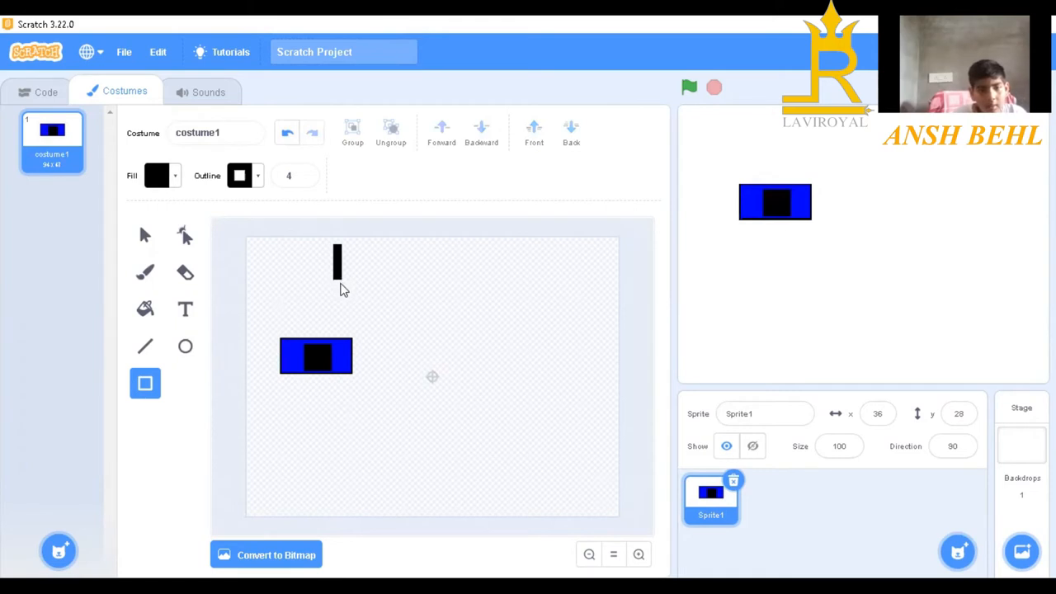
# Step: Lighten the thin bar to grey and place it on top of the body as an antenna
pyautogui.click(337, 264)
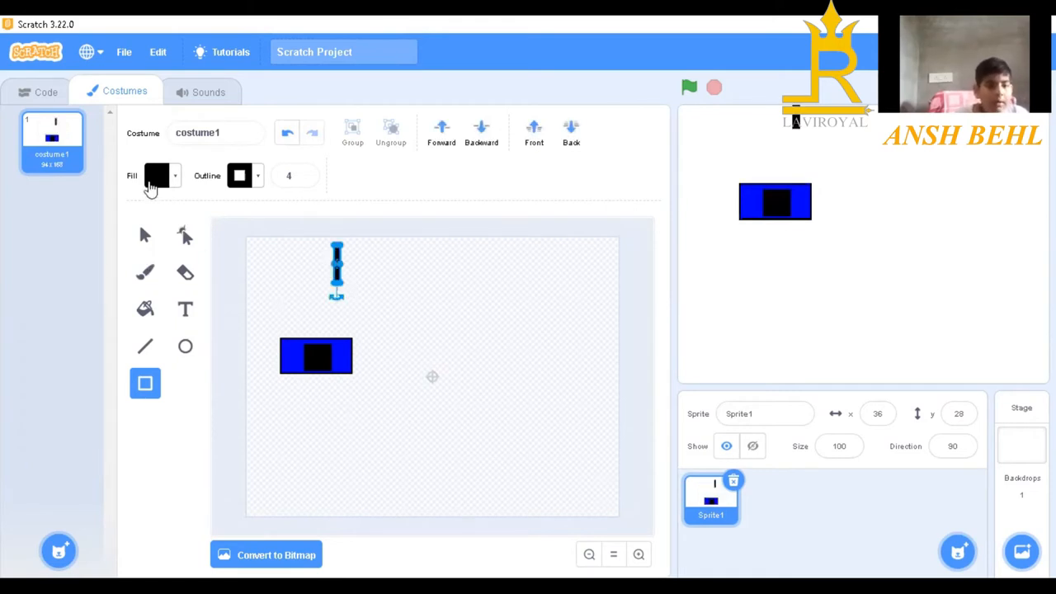
pyautogui.click(157, 175)
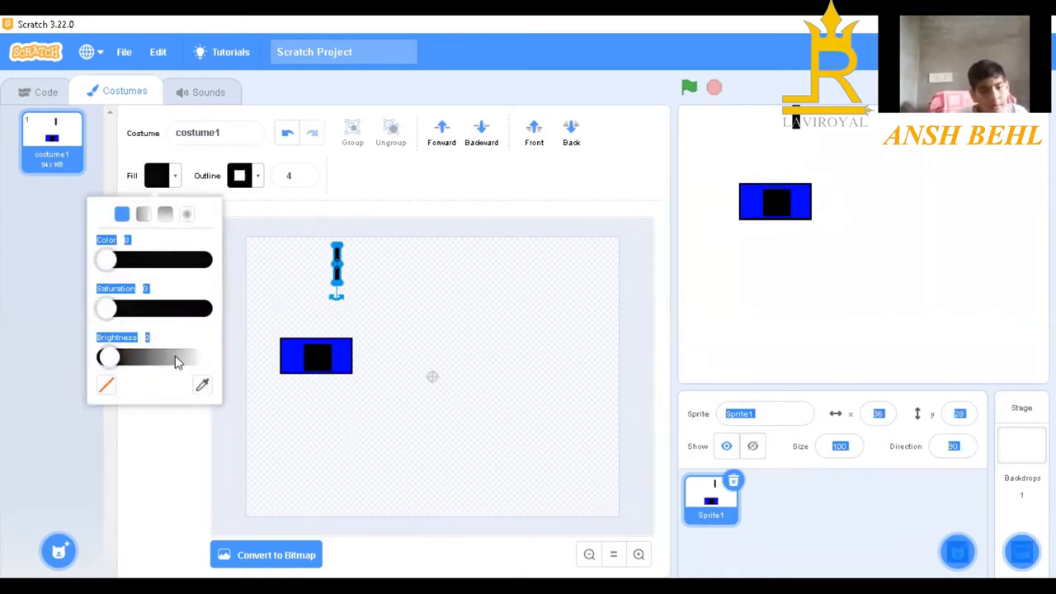
pyautogui.moveTo(107, 356); pyautogui.dragTo(157, 356)
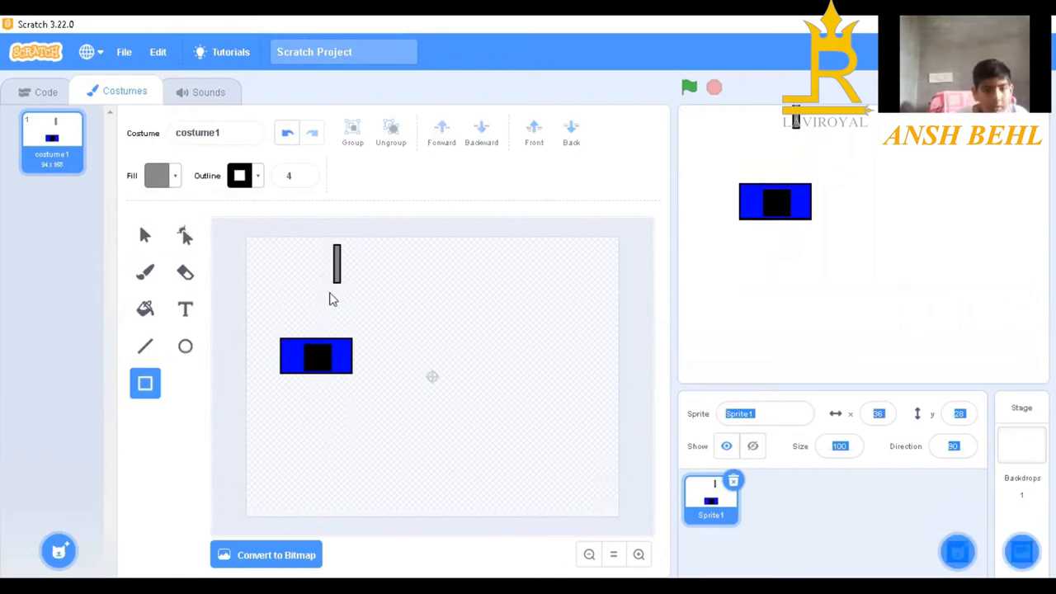
pyautogui.moveTo(312, 267)
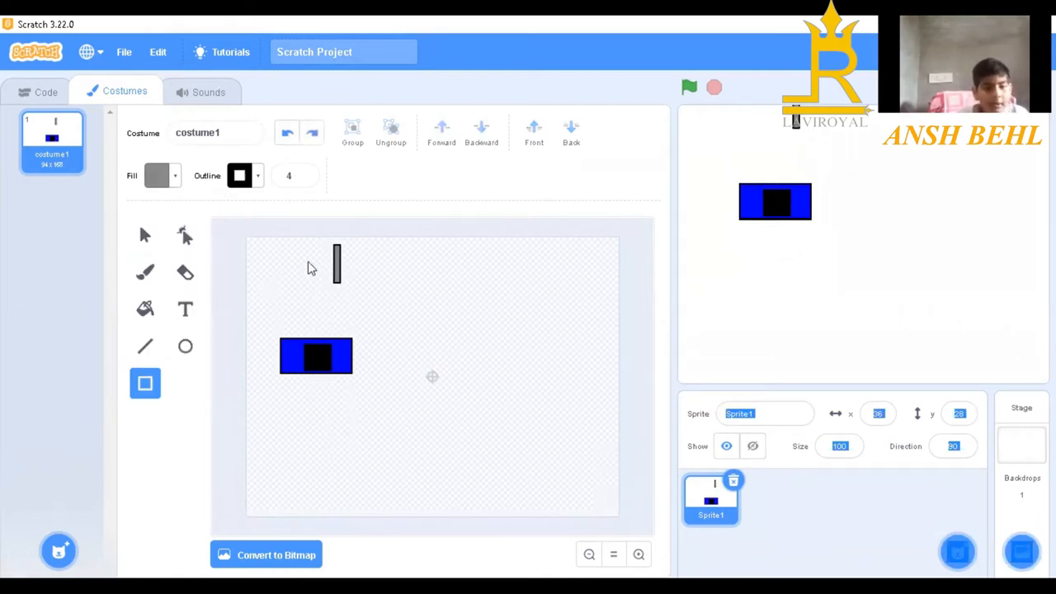
pyautogui.moveTo(337, 284)
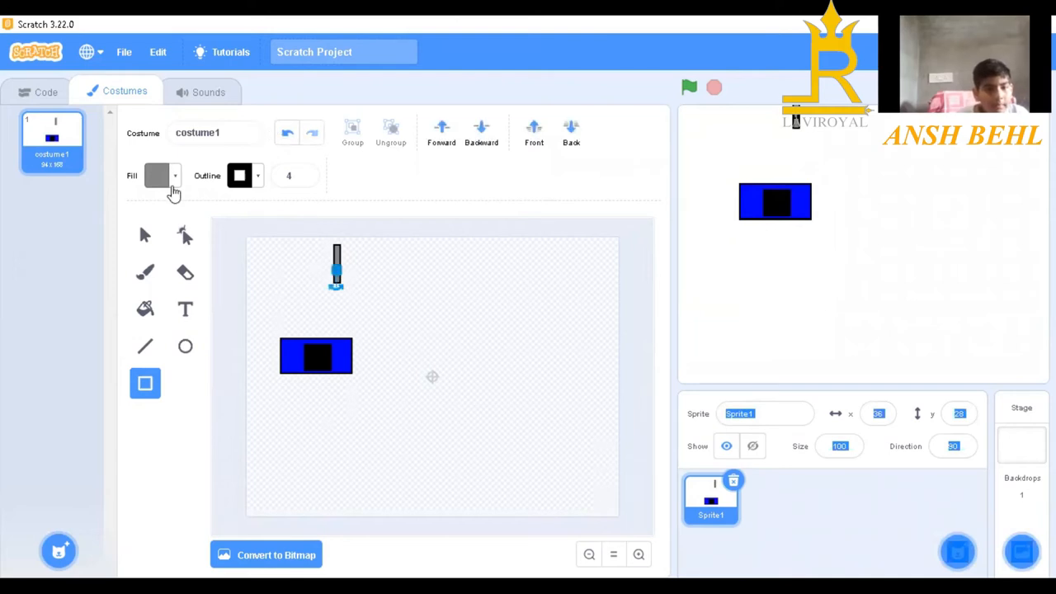
pyautogui.click(145, 234)
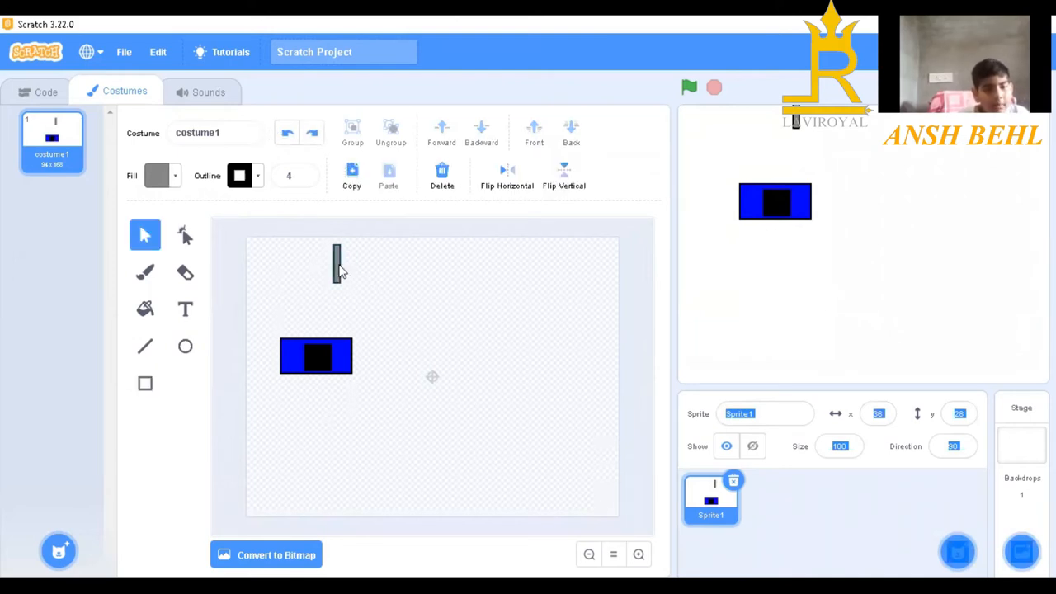
pyautogui.moveTo(337, 262); pyautogui.dragTo(316, 317)
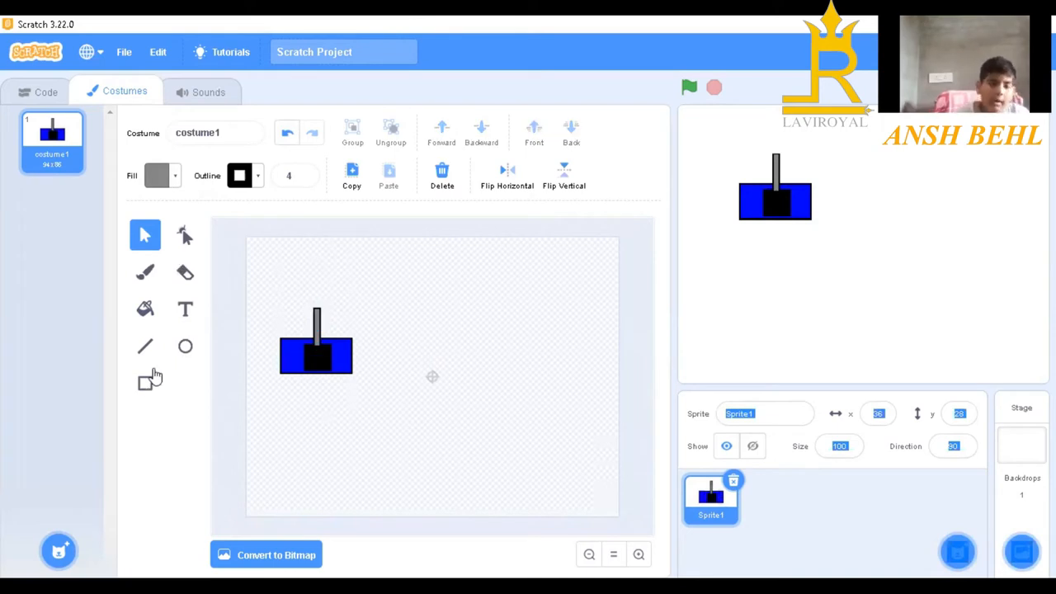
# Step: Rotate the robot shapes 90° so the body stands upright with the bar to the right
pyautogui.click(145, 383)
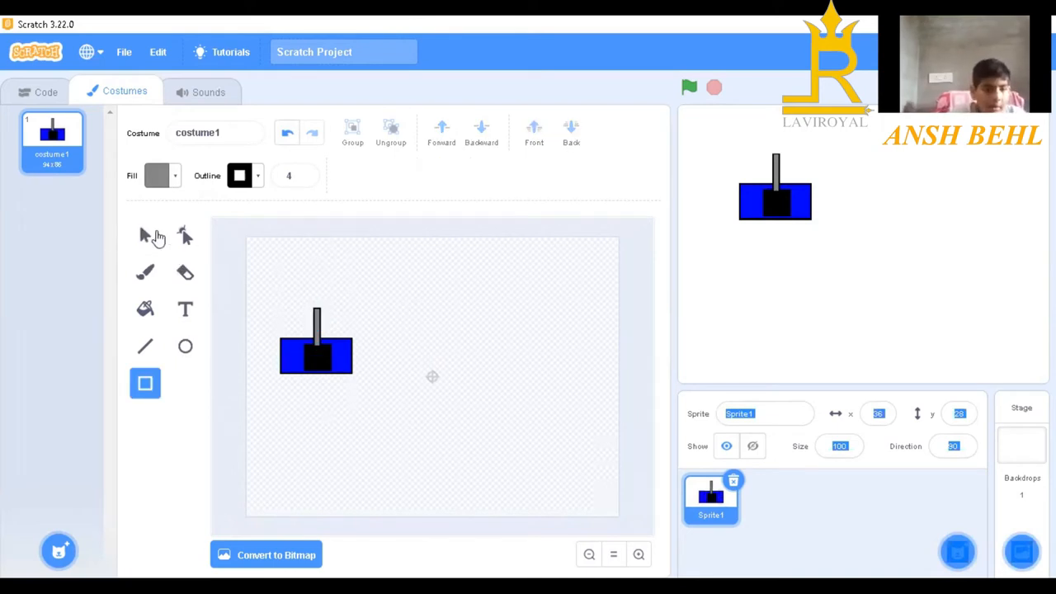
pyautogui.moveTo(260, 365)
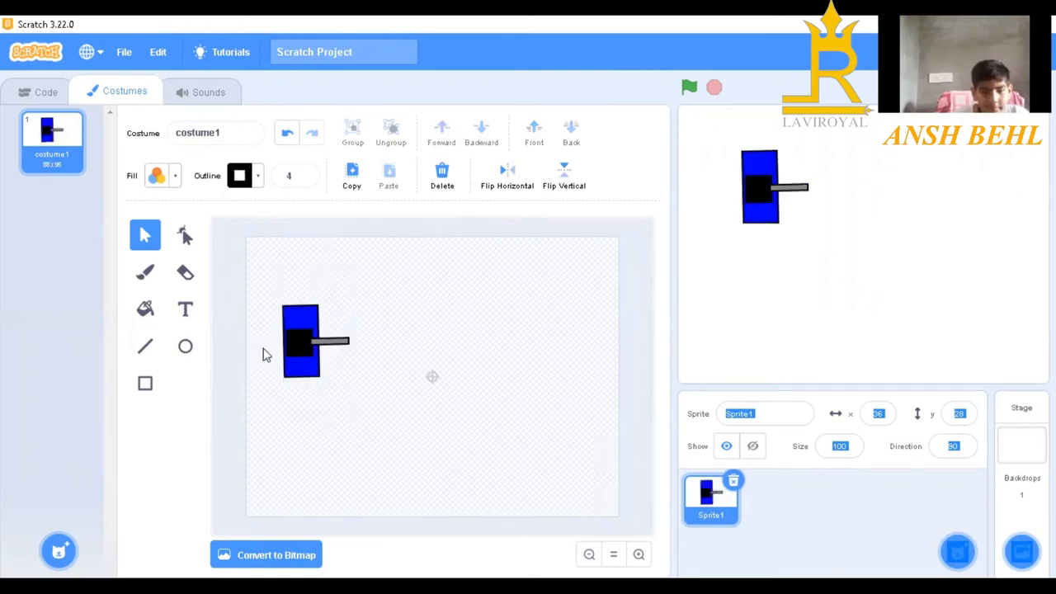
pyautogui.moveTo(264, 170)
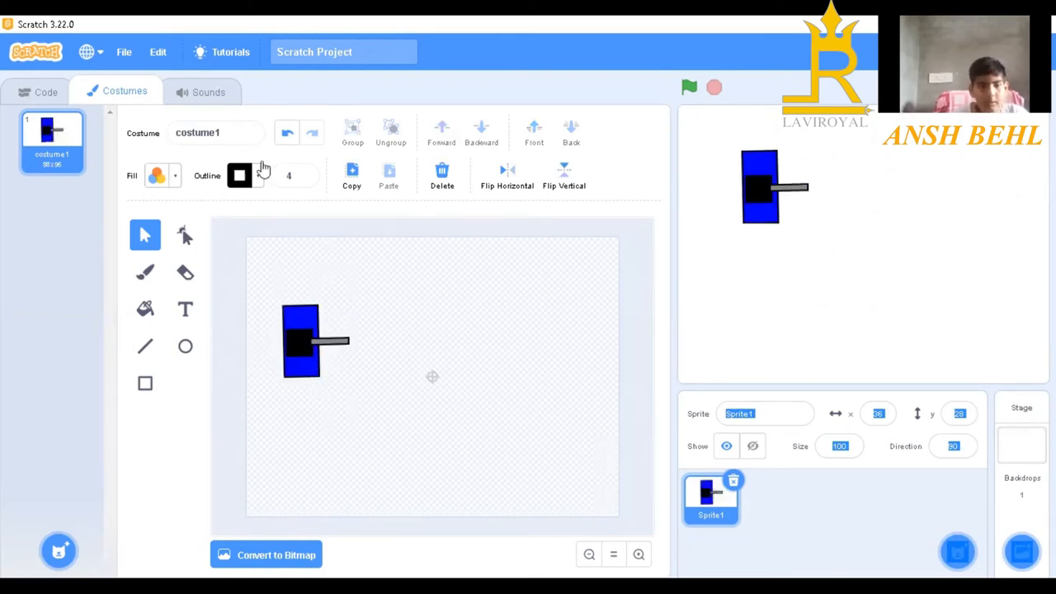
pyautogui.moveTo(132, 393)
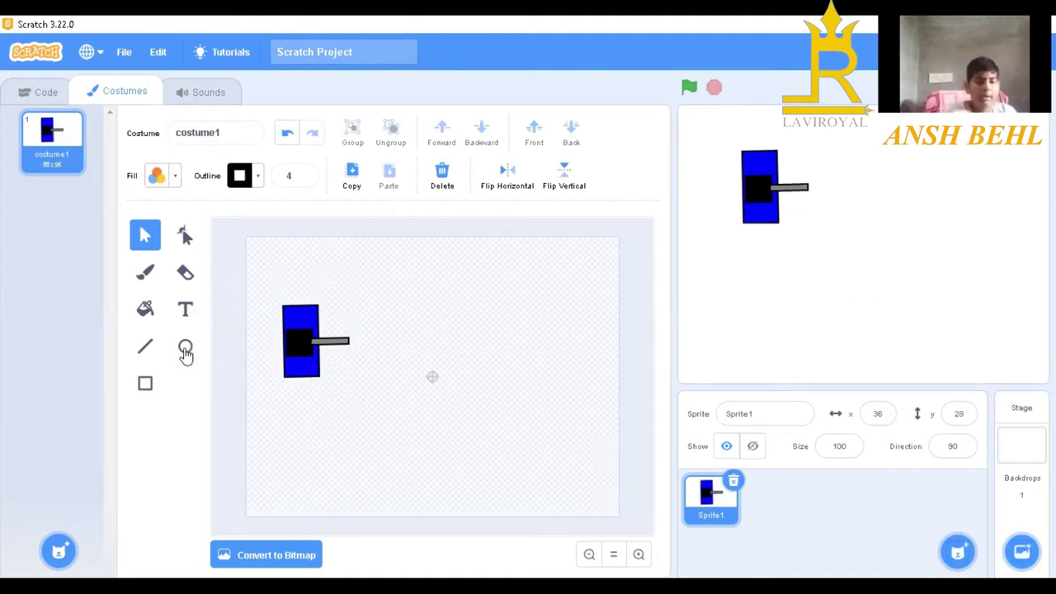
# Step: Draw two small black circles as eyes near the top of the blue body
pyautogui.click(185, 347)
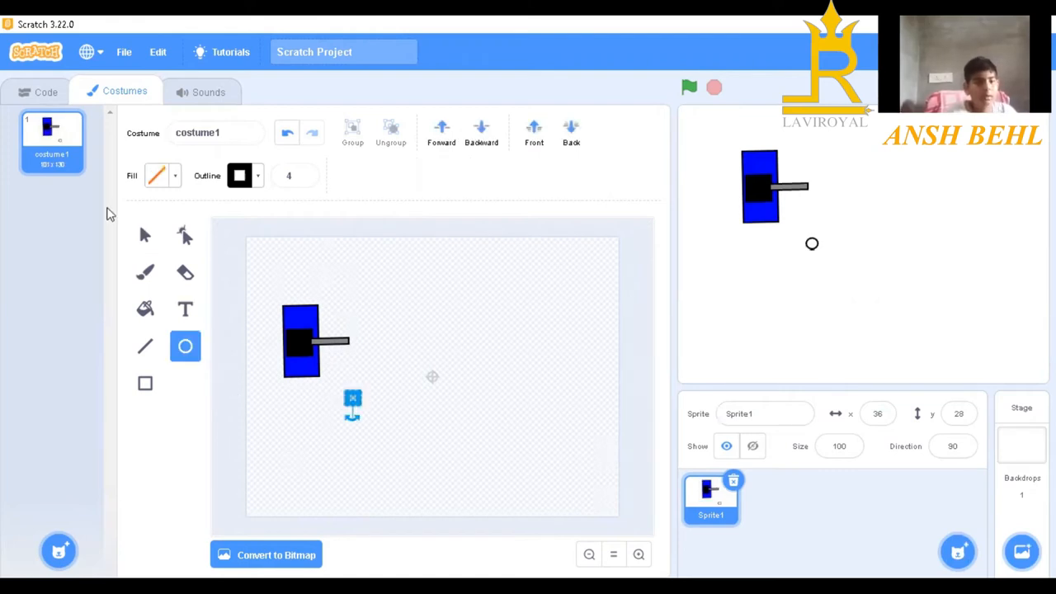
pyautogui.click(157, 175)
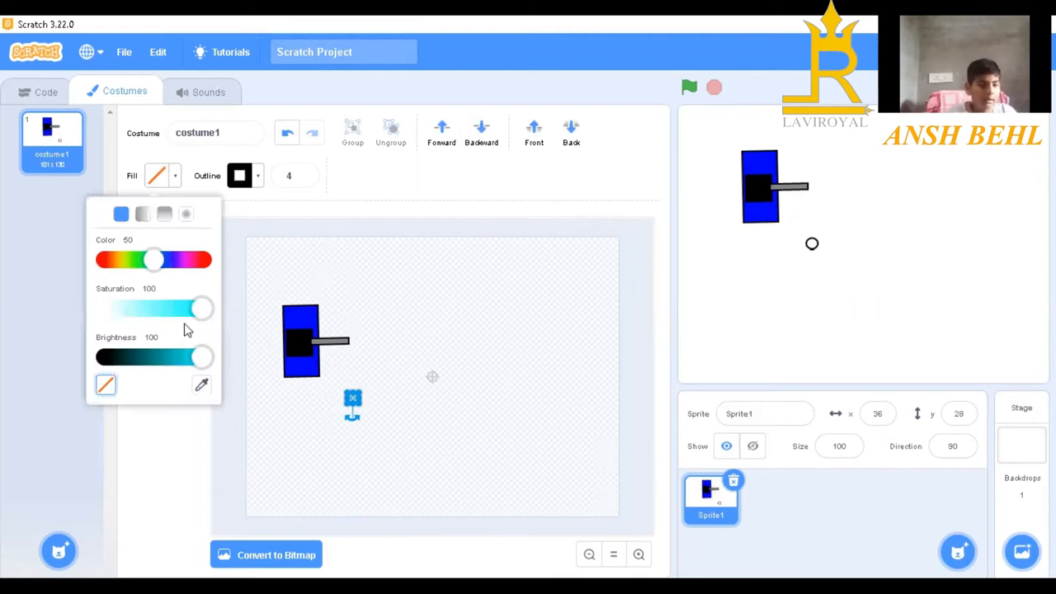
pyautogui.moveTo(202, 357); pyautogui.dragTo(102, 363)
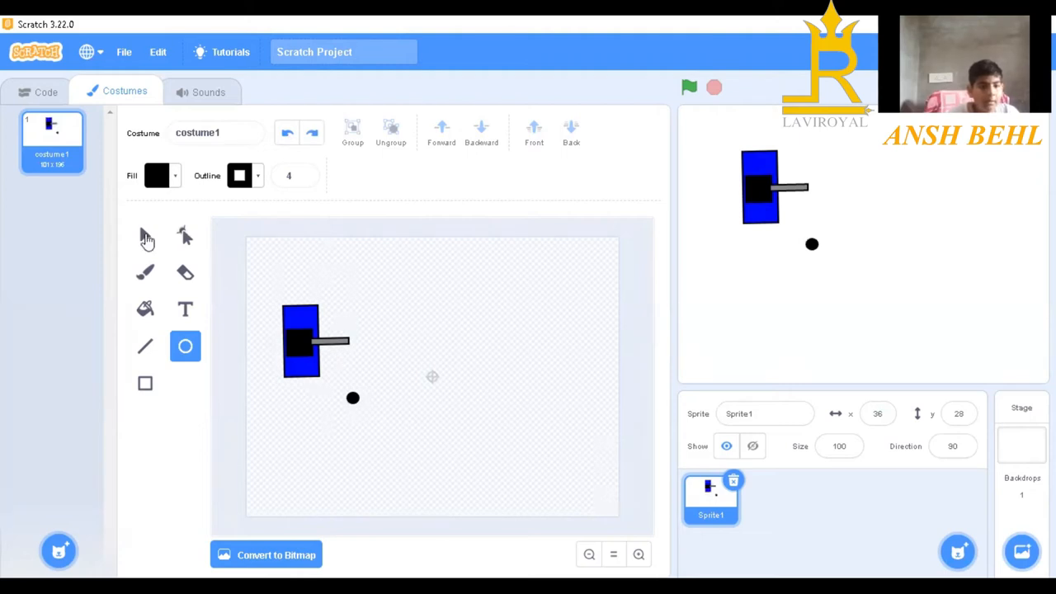
pyautogui.click(146, 234)
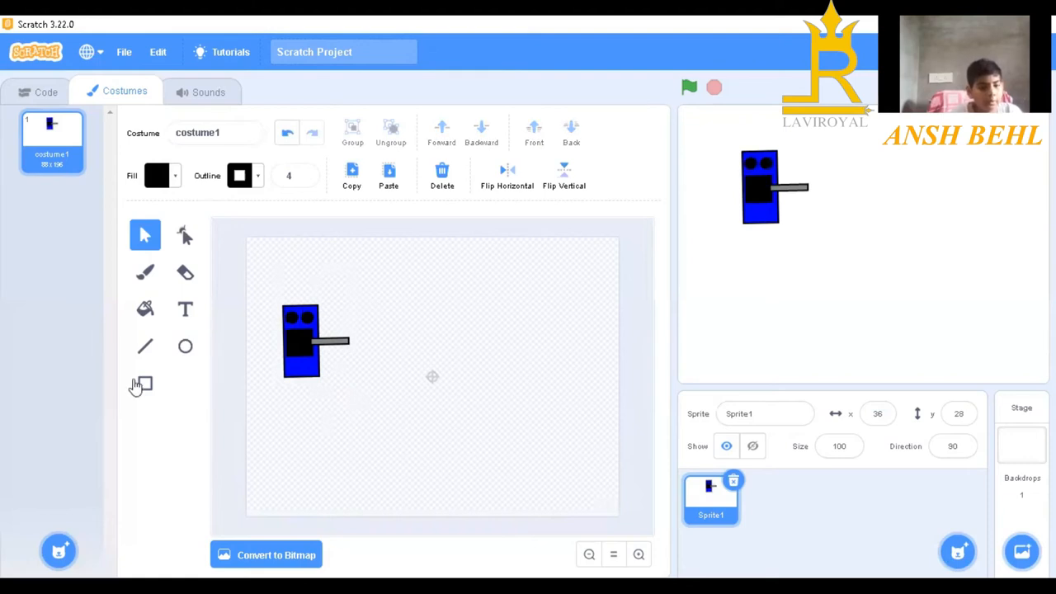
# Step: Draw thin black rectangle legs and move them under the robot's body
pyautogui.click(145, 382)
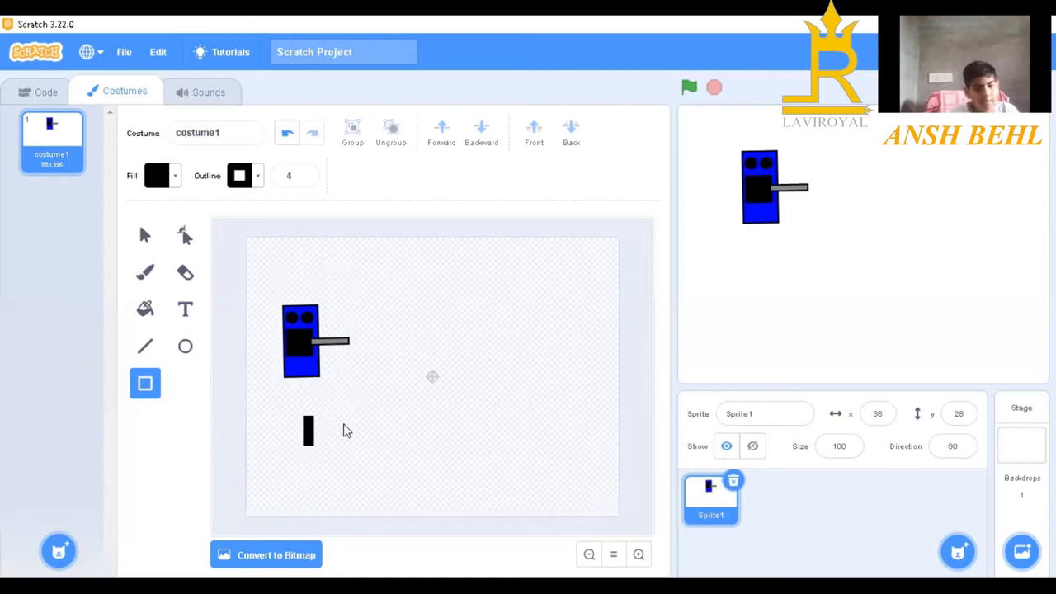
pyautogui.click(307, 431)
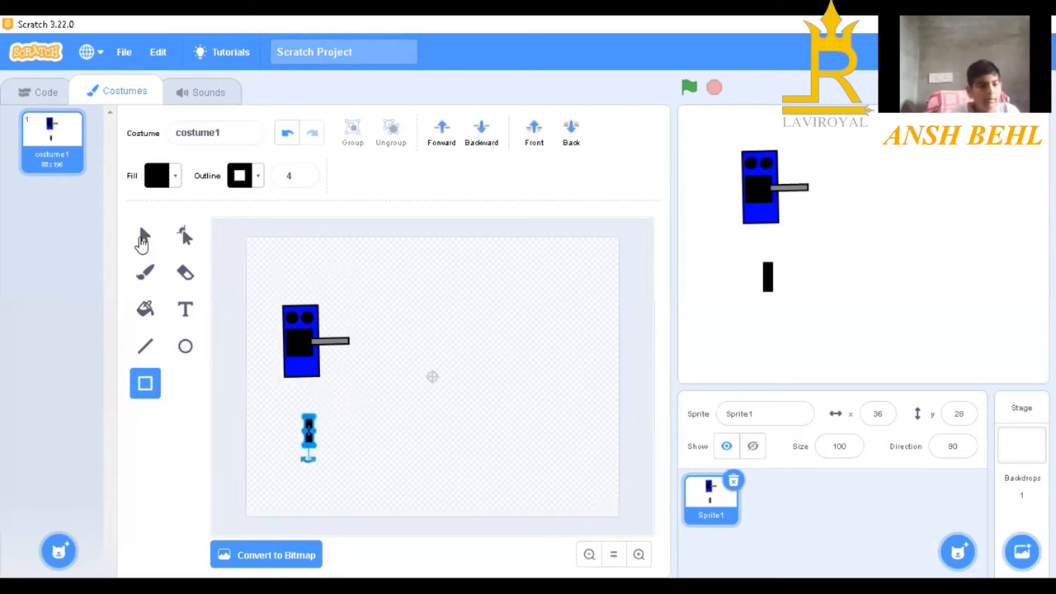
pyautogui.click(145, 234)
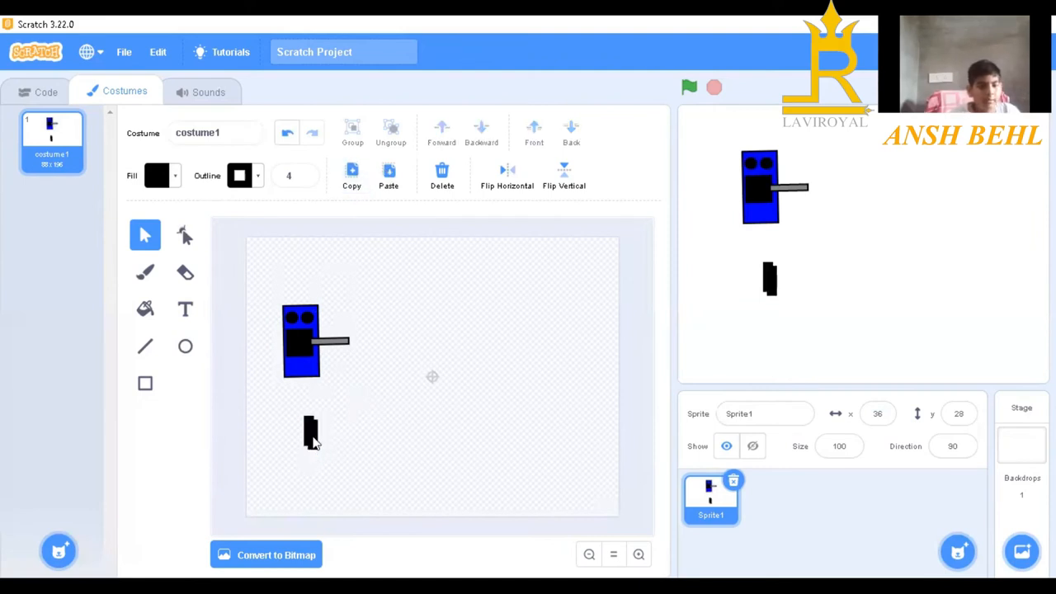
pyautogui.moveTo(310, 433); pyautogui.dragTo(310, 394)
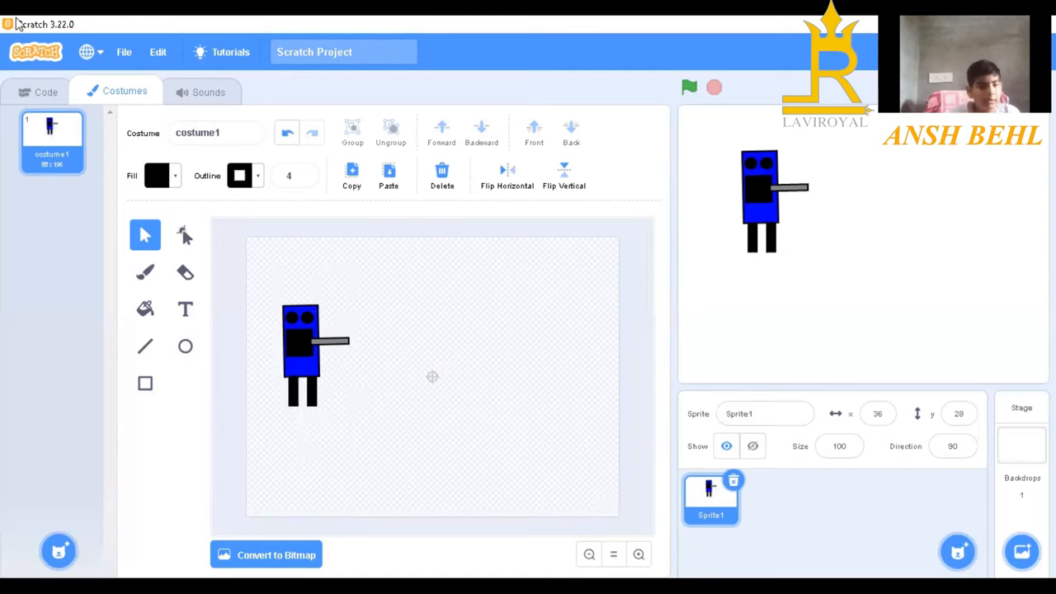
pyautogui.moveTo(46, 102)
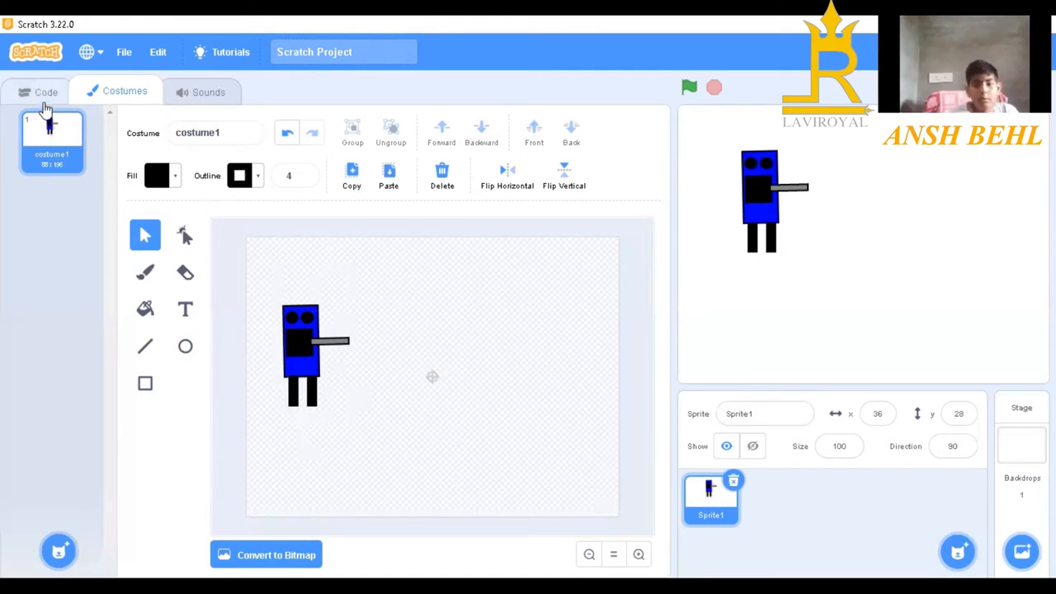
pyautogui.click(46, 92)
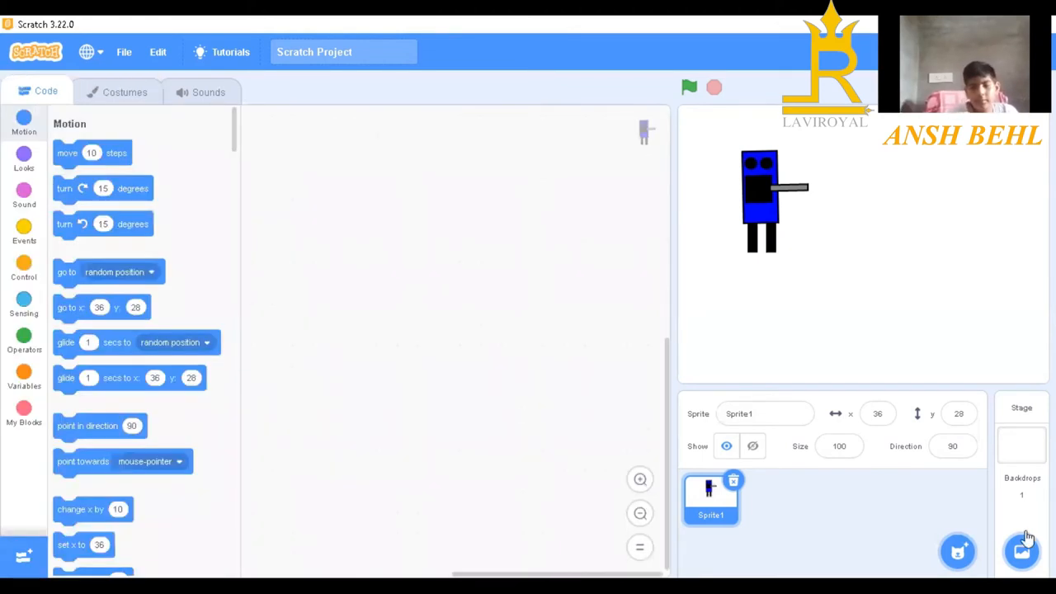
# Step: Pick the sky-and-hills backdrop from the library for the stage
pyautogui.click(1021, 551)
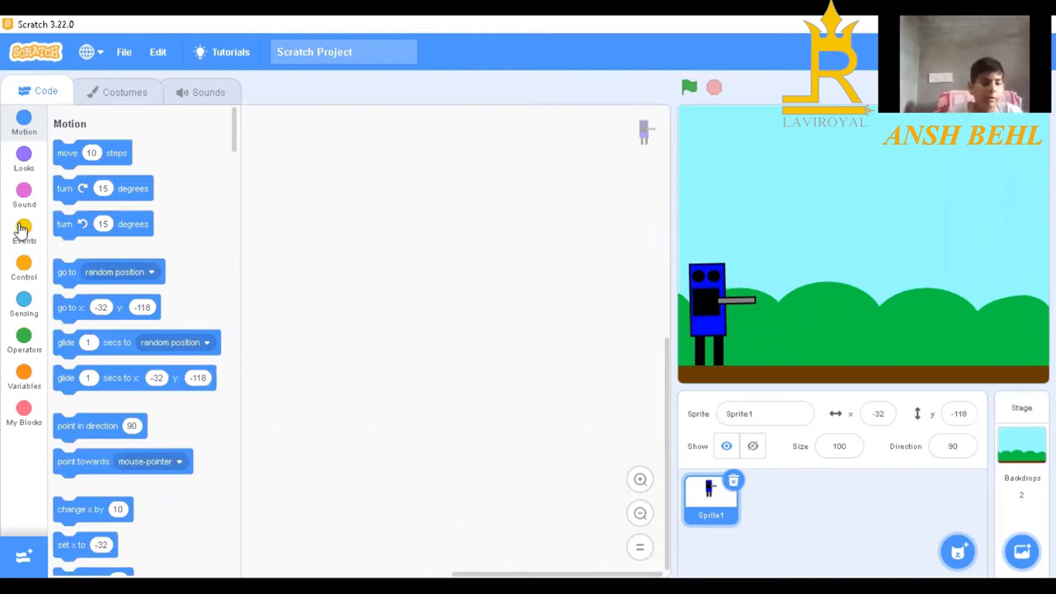
# Step: Build a right-arrow script repeating 'change x by 10' ten times
pyautogui.click(23, 235)
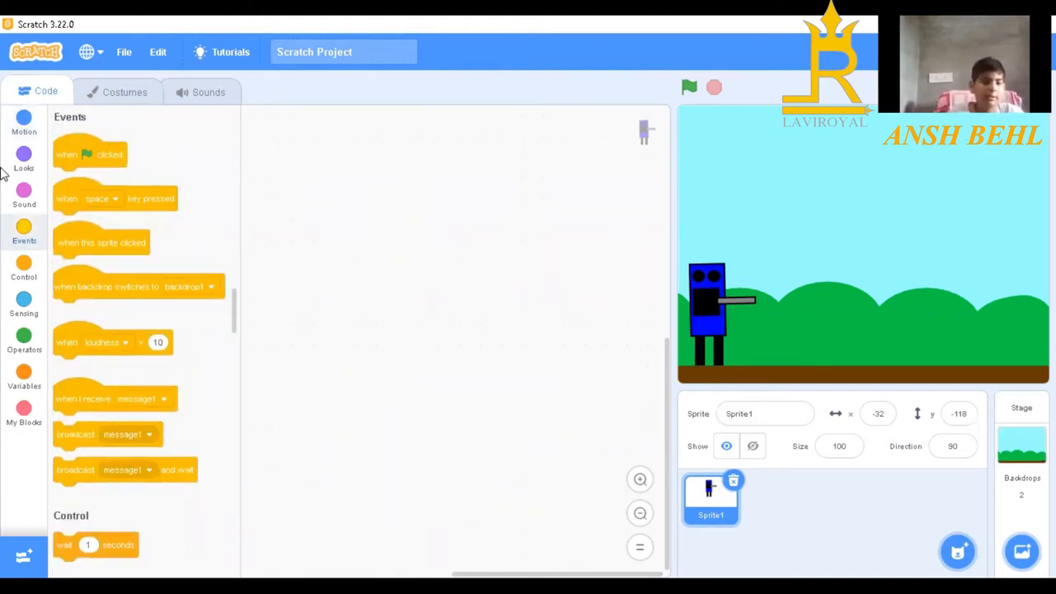
pyautogui.moveTo(116, 198); pyautogui.dragTo(439, 181)
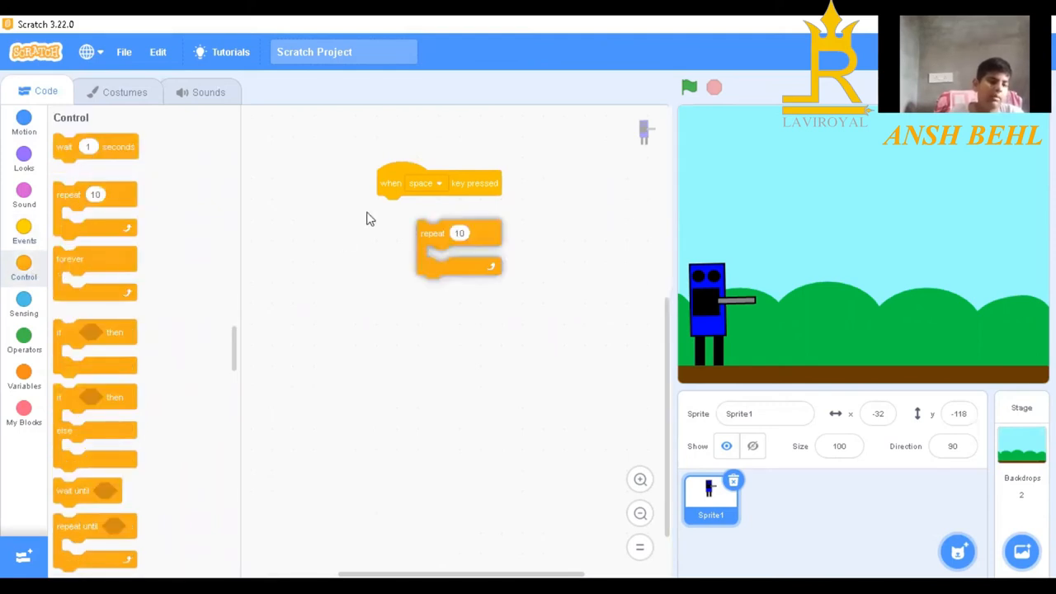
pyautogui.click(23, 124)
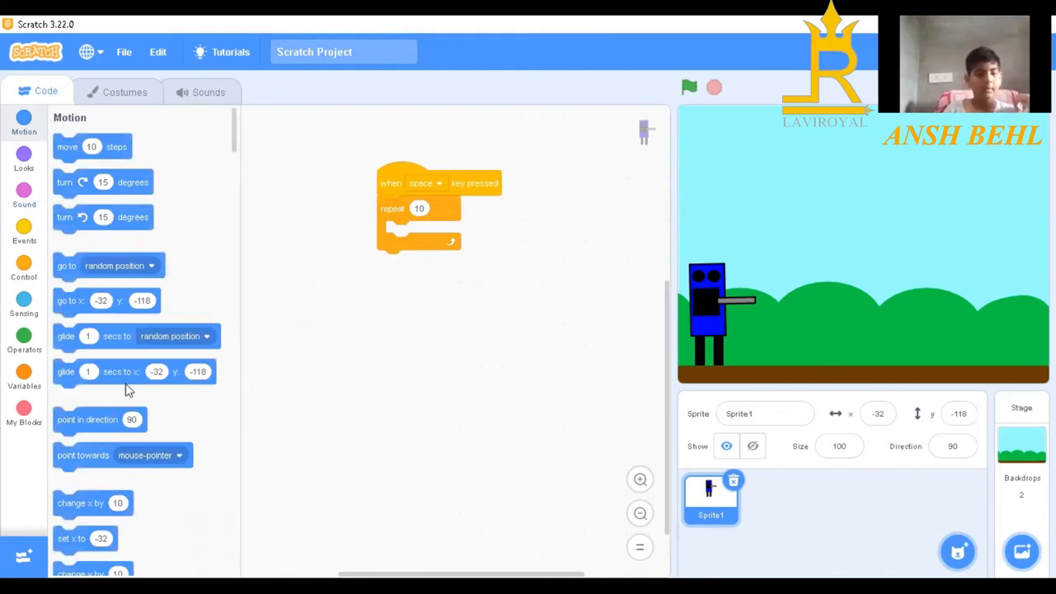
pyautogui.scroll(-3)
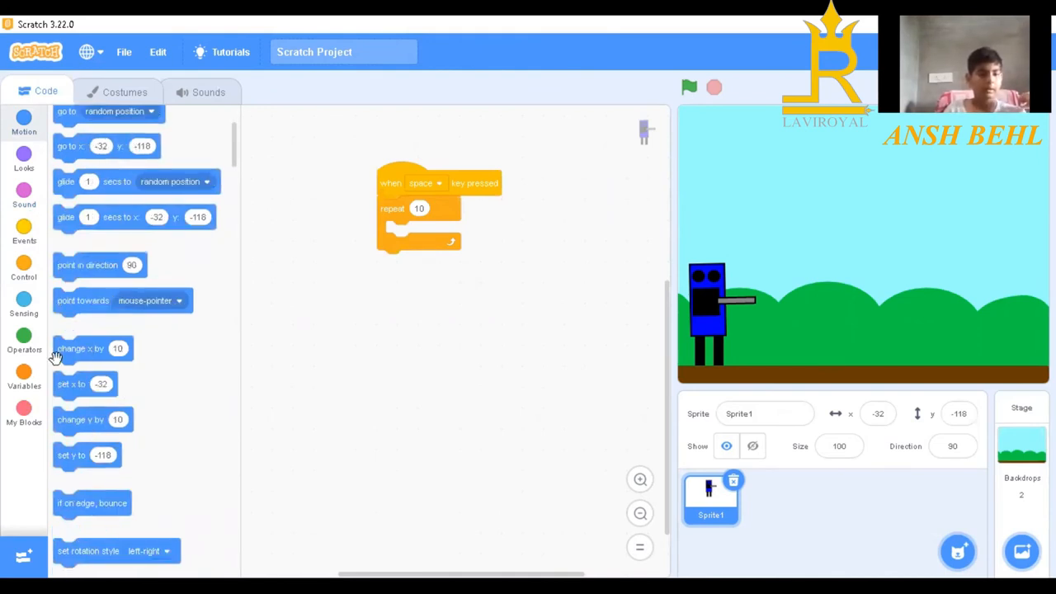
pyautogui.moveTo(79, 348); pyautogui.dragTo(416, 235)
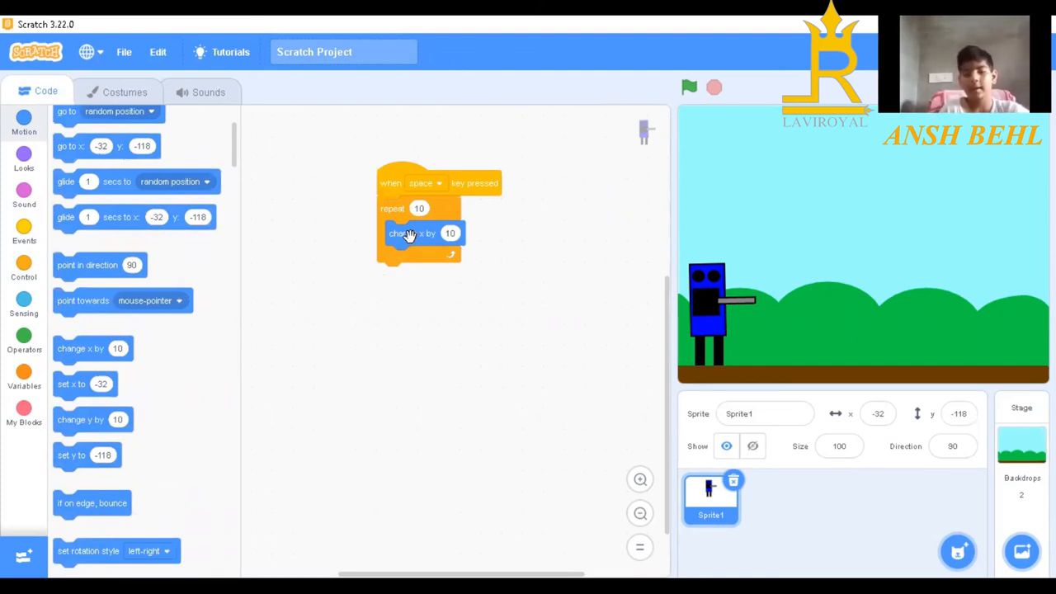
pyautogui.click(426, 181)
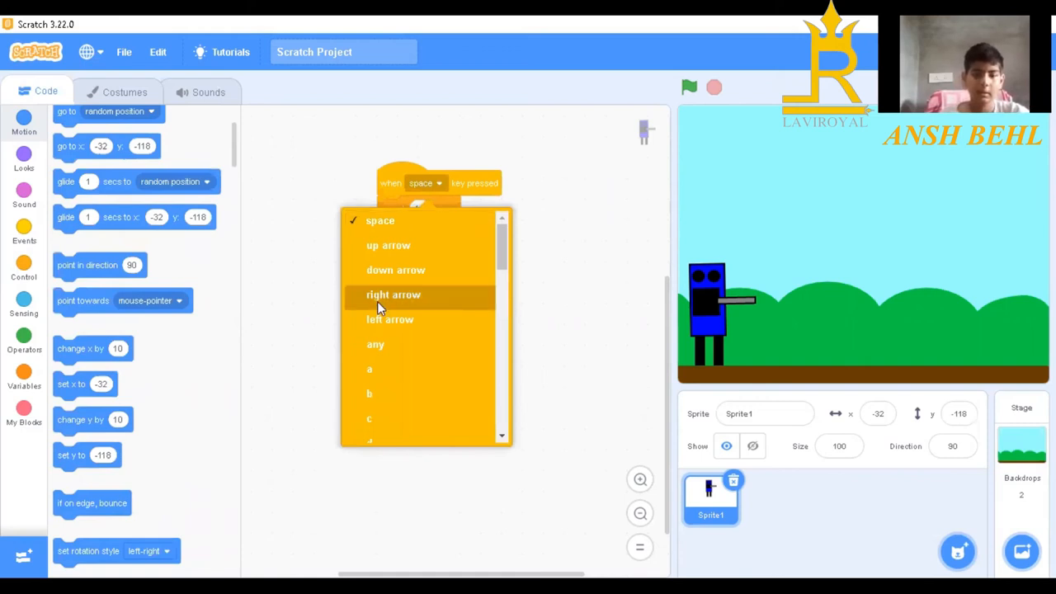
pyautogui.click(393, 293)
pyautogui.write('-1')
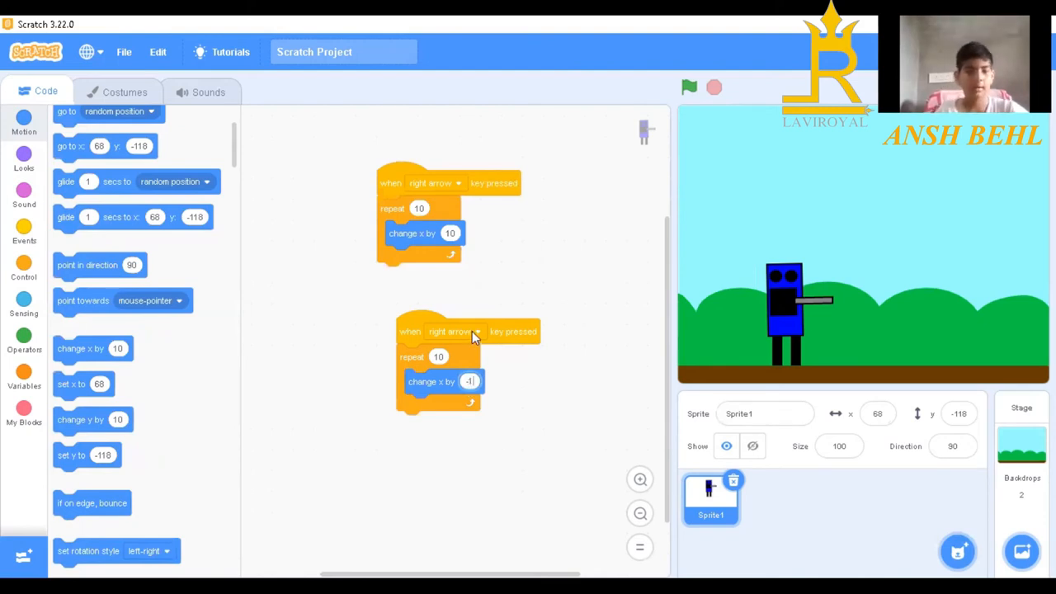
# Step: Set the -10 copy's trigger key to the left arrow
pyautogui.click(456, 330)
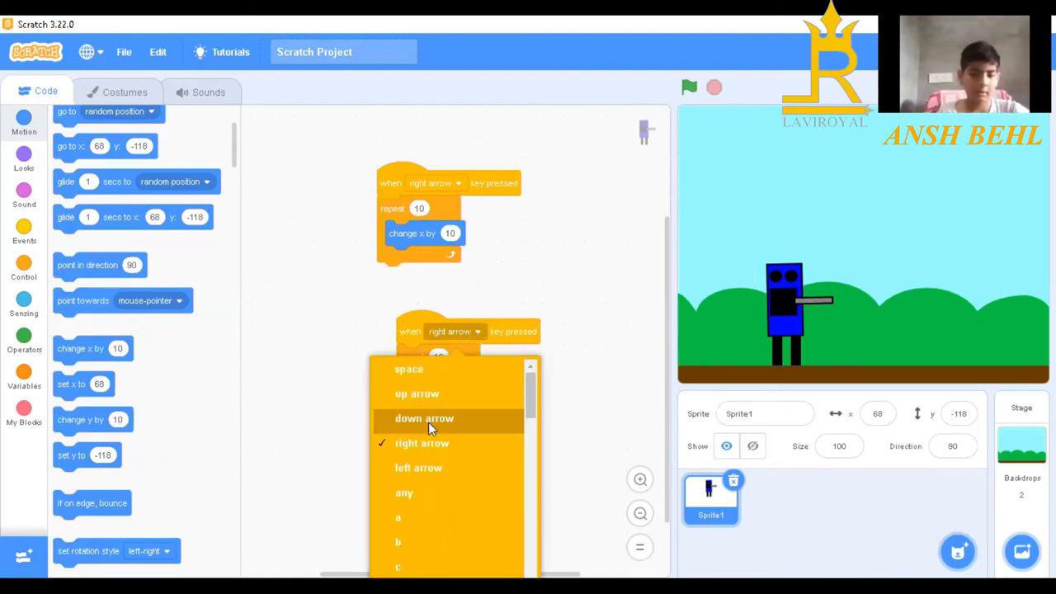
pyautogui.click(419, 467)
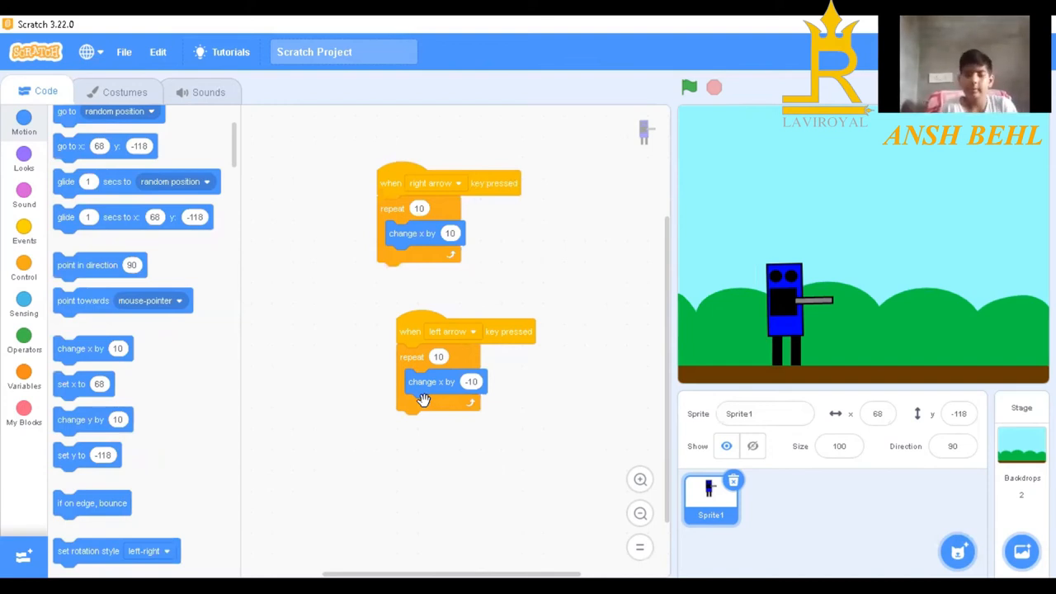
pyautogui.moveTo(528, 413)
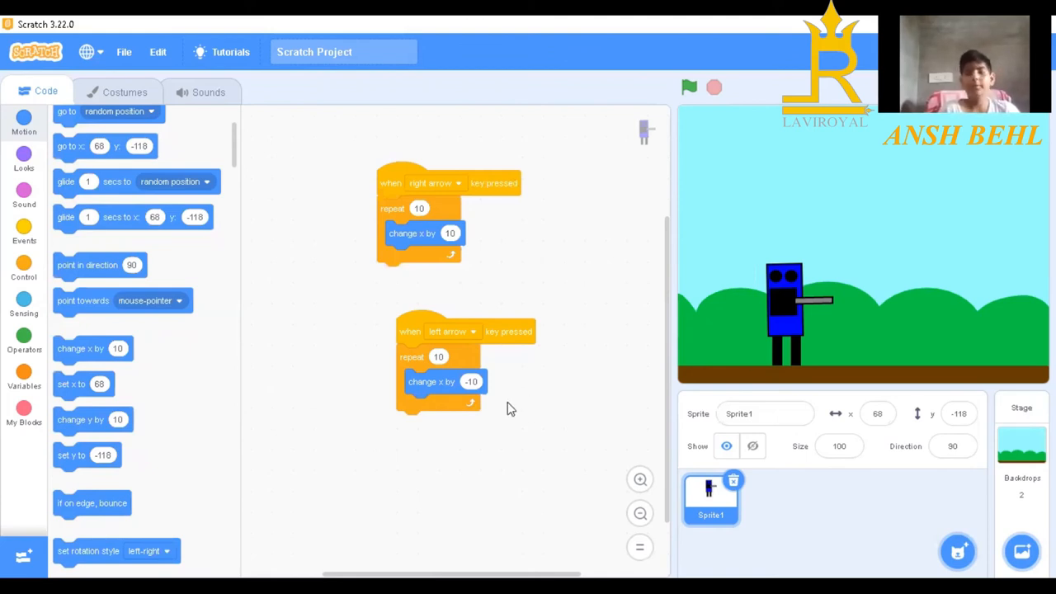
pyautogui.moveTo(742, 310)
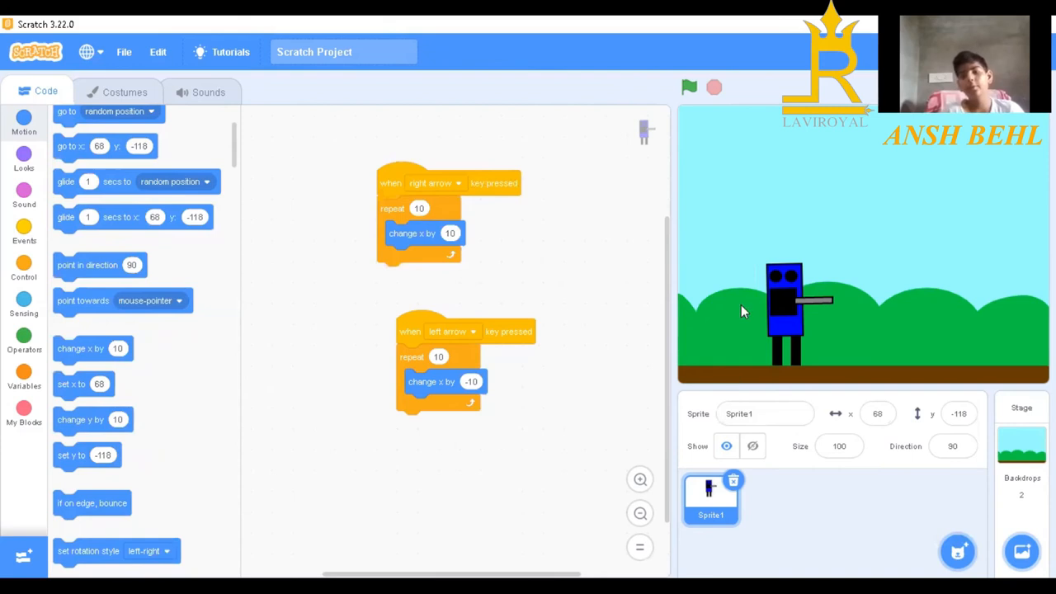
pyautogui.moveTo(790, 184)
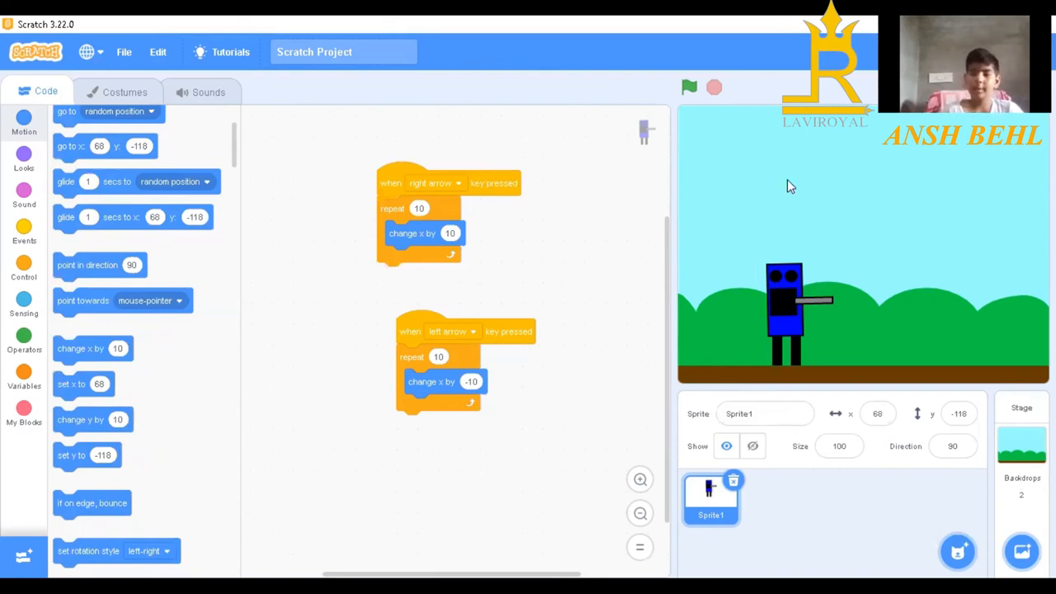
pyautogui.moveTo(752, 353)
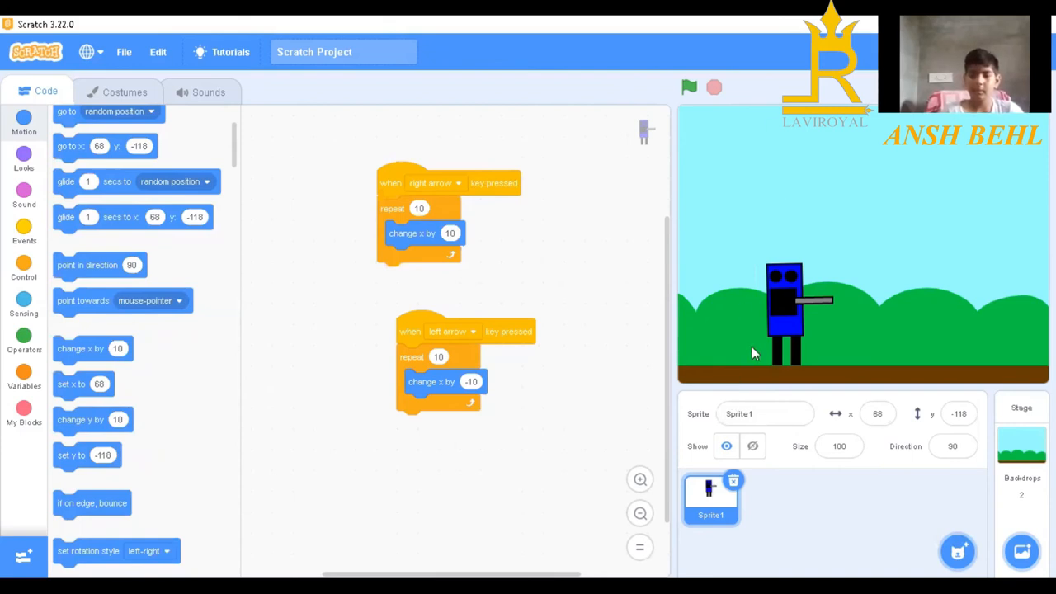
pyautogui.moveTo(95, 348)
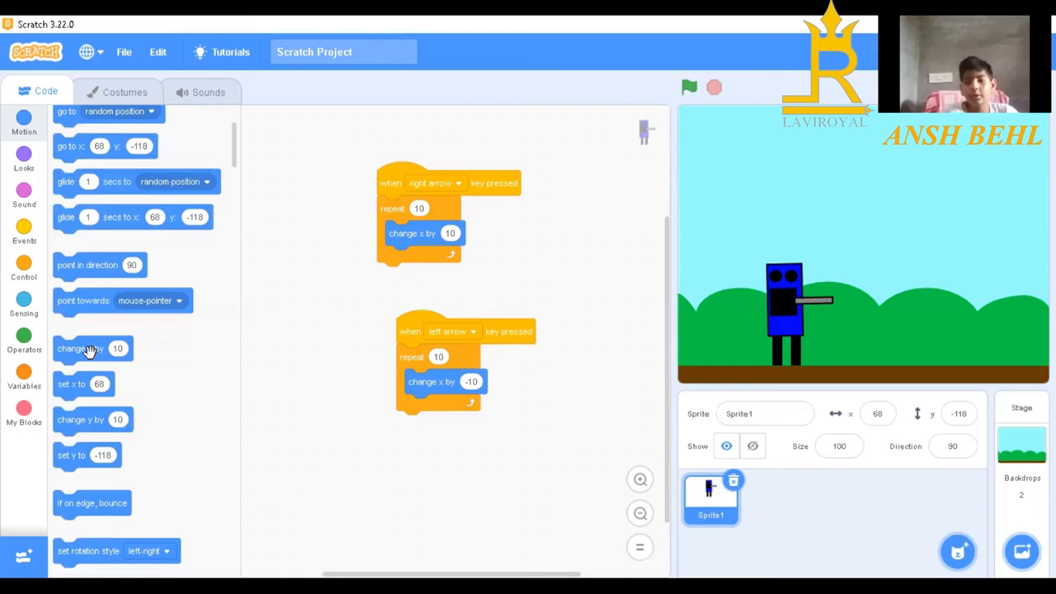
pyautogui.moveTo(198, 419)
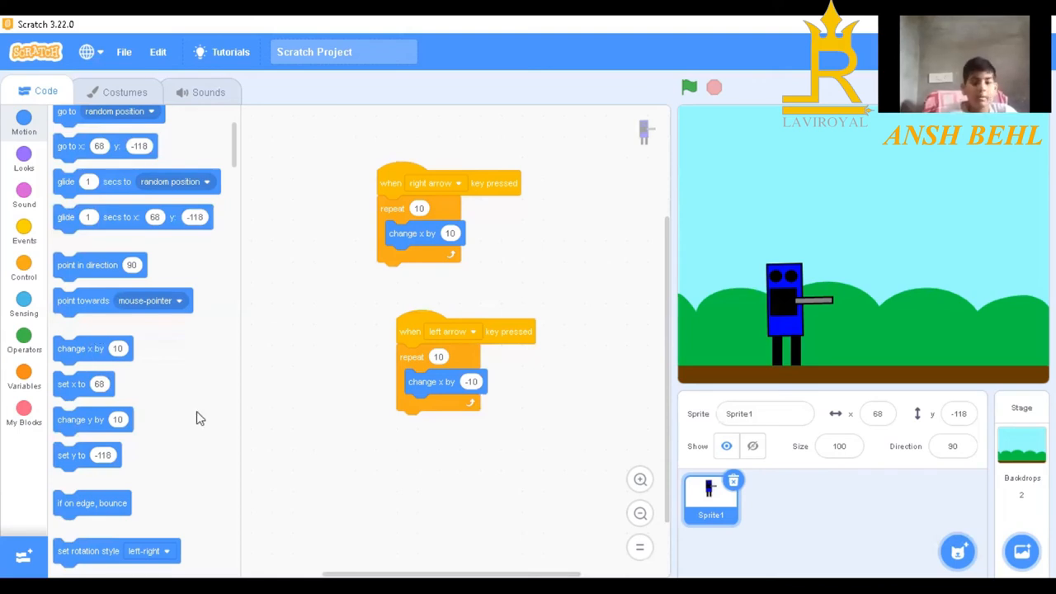
# Step: Duplicate the left-arrow script and swap its loop block for 'change y by'
pyautogui.rightClick(437, 356)
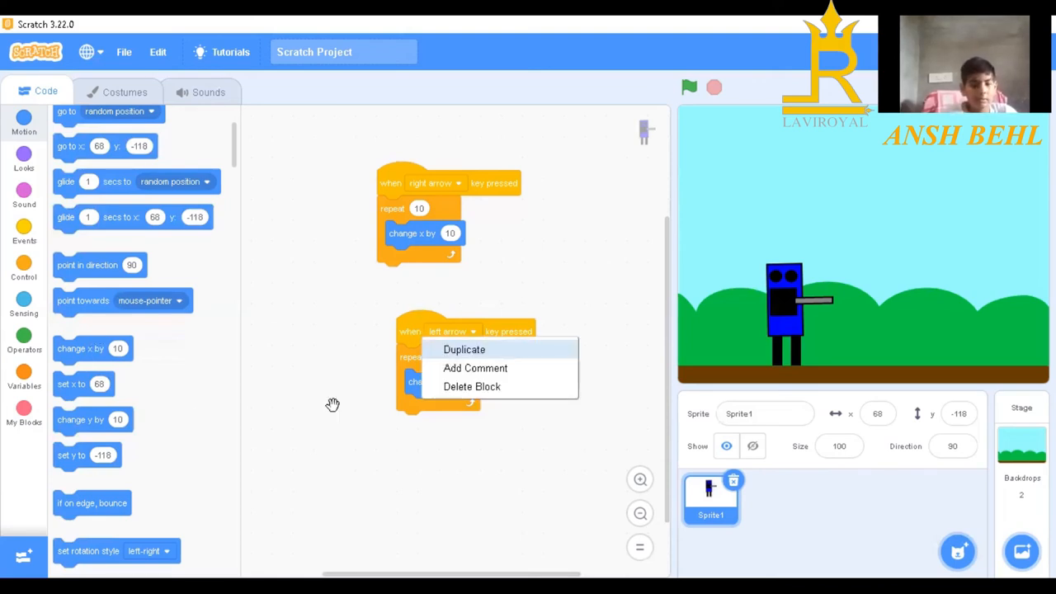
pyautogui.click(464, 350)
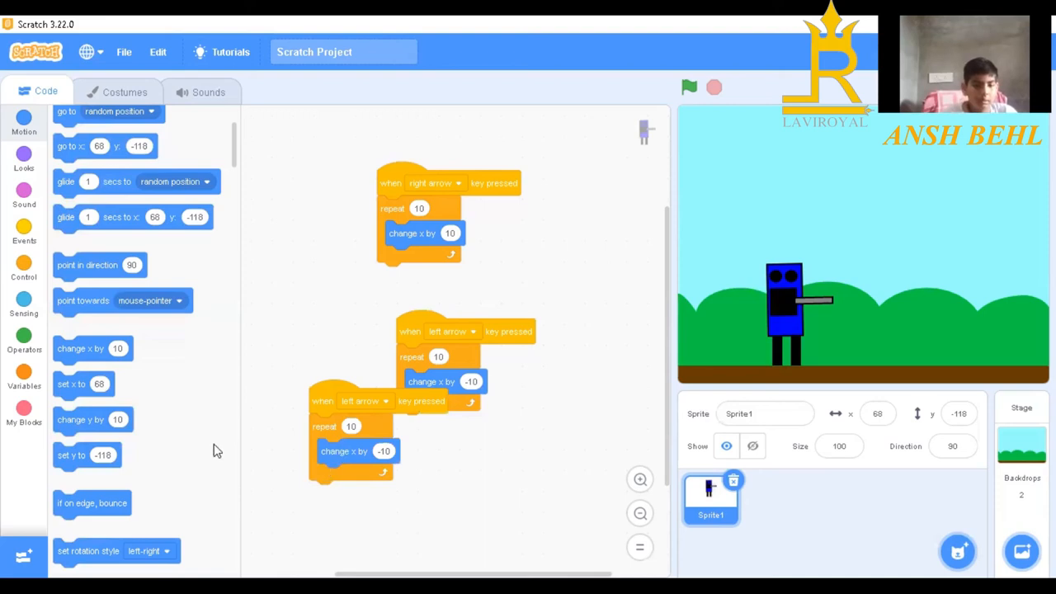
pyautogui.moveTo(356, 453); pyautogui.dragTo(157, 416)
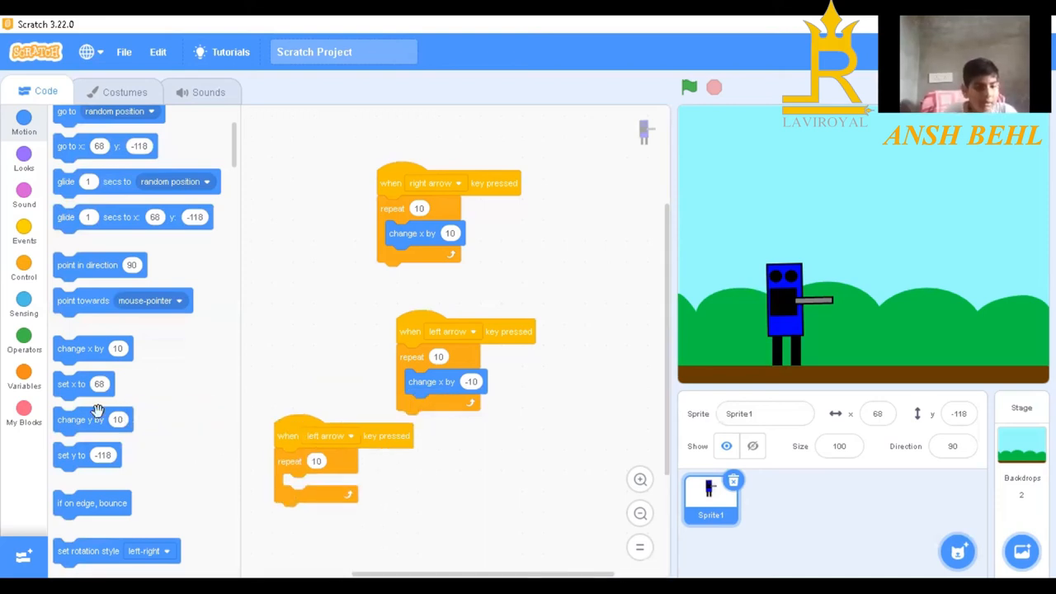
pyautogui.moveTo(79, 419); pyautogui.dragTo(273, 466)
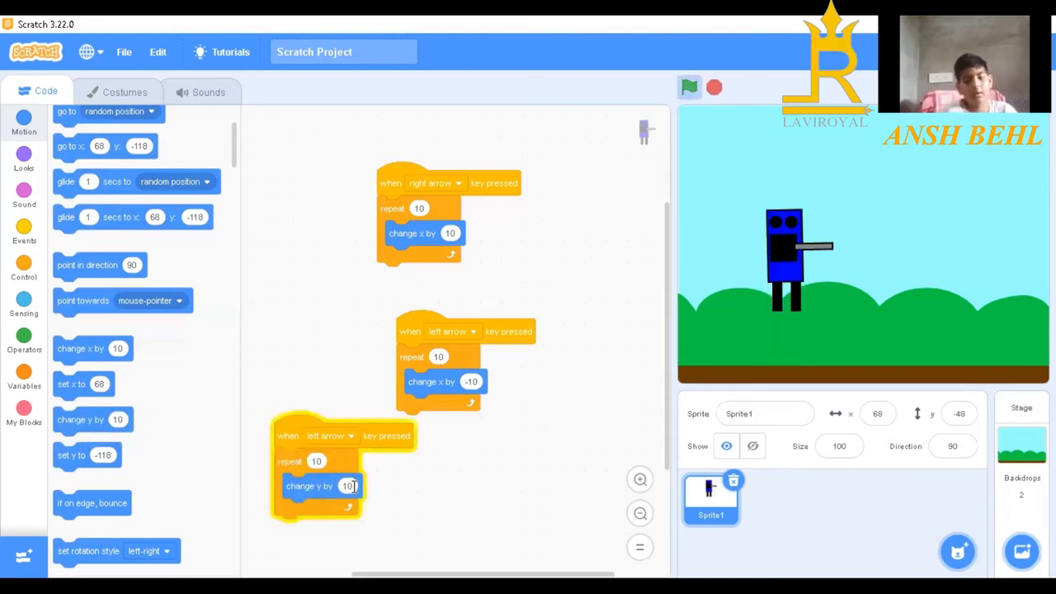
# Step: Test the change y block on the robot, then return it into the loop
pyautogui.click(689, 85)
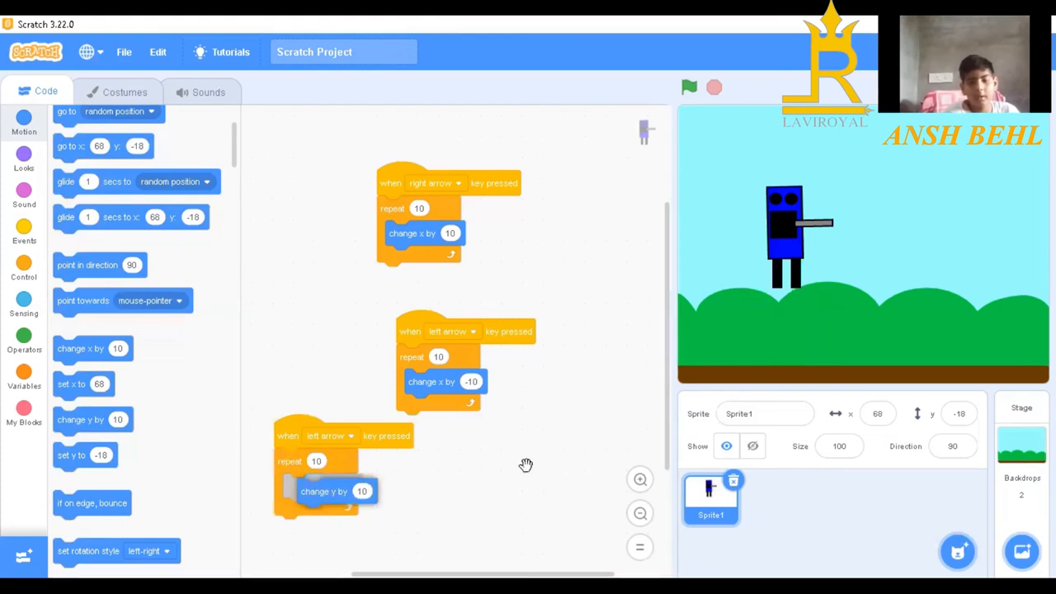
pyautogui.moveTo(323, 491); pyautogui.dragTo(525, 469)
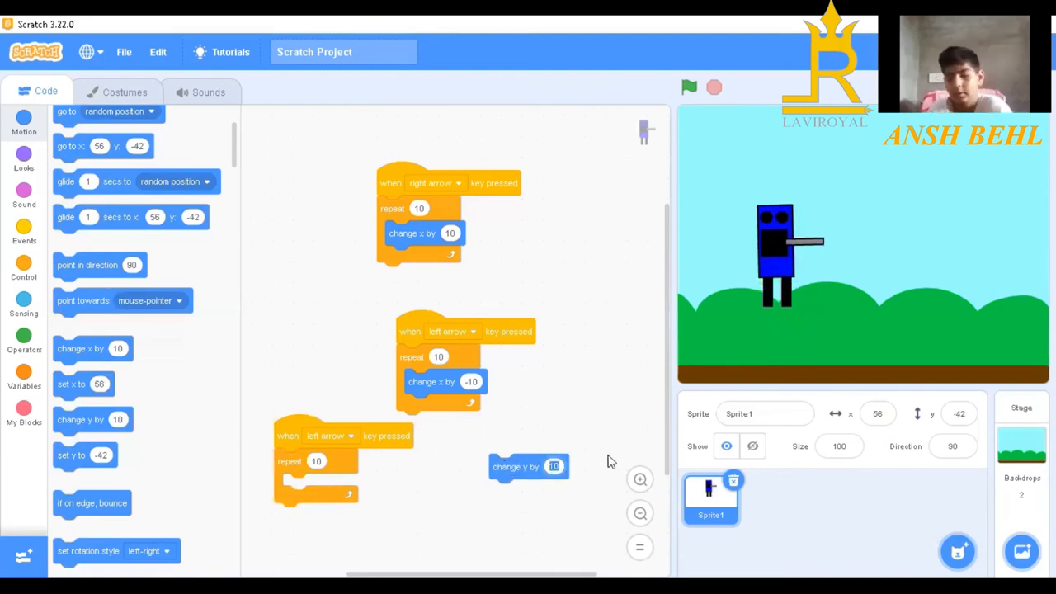
pyautogui.click(554, 465)
pyautogui.write('-10')
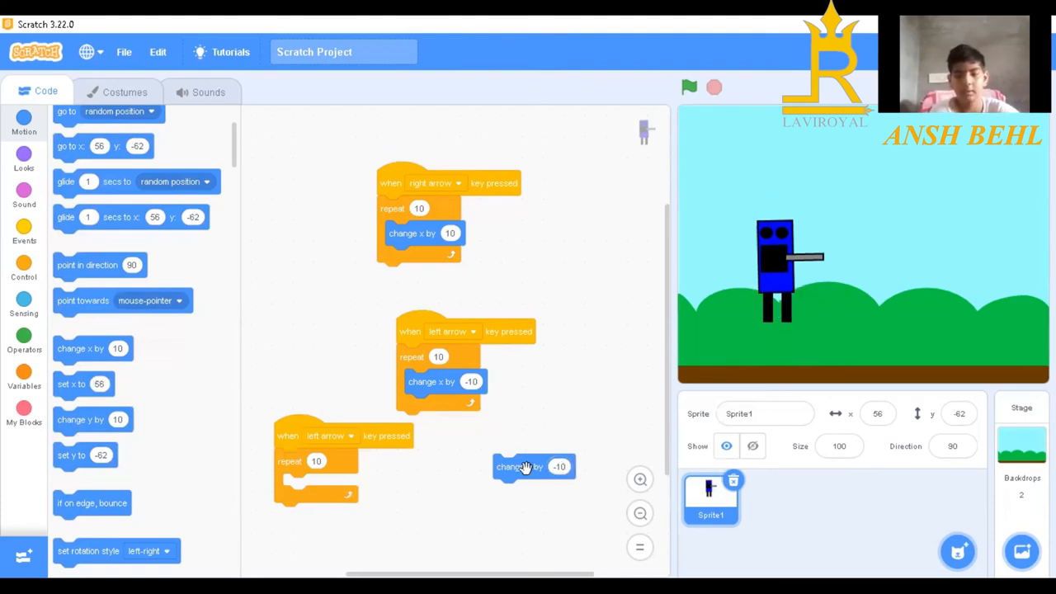
pyautogui.click(535, 465)
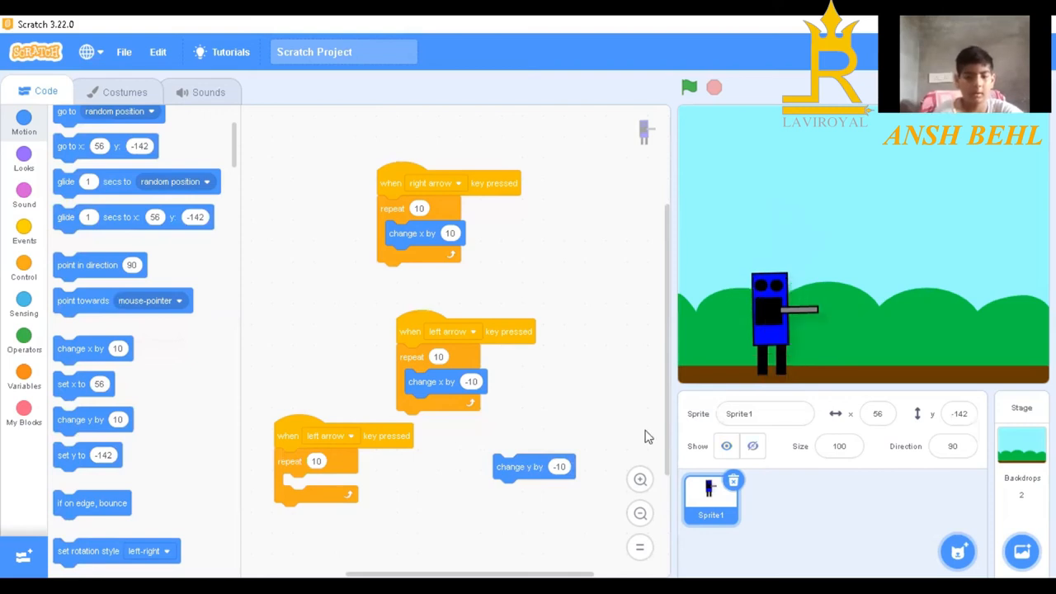
pyautogui.moveTo(535, 465); pyautogui.dragTo(338, 478)
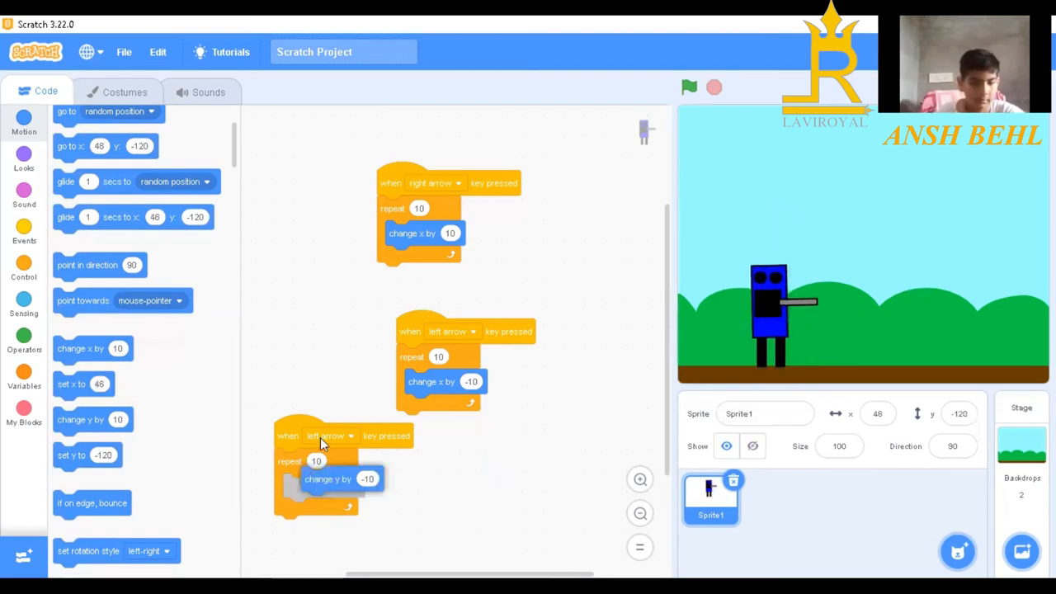
pyautogui.click(330, 436)
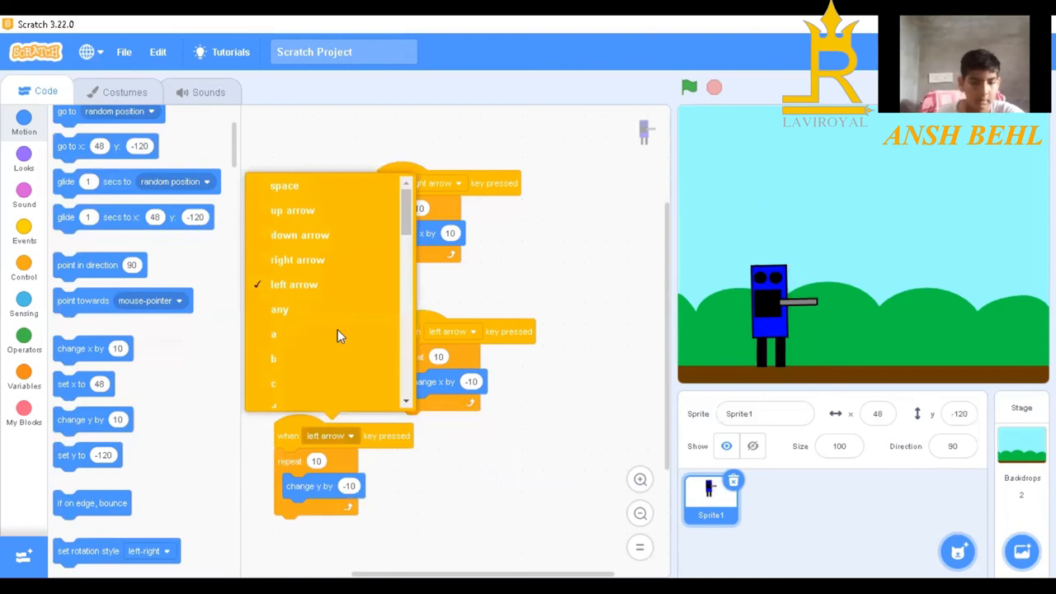
pyautogui.moveTo(303, 218)
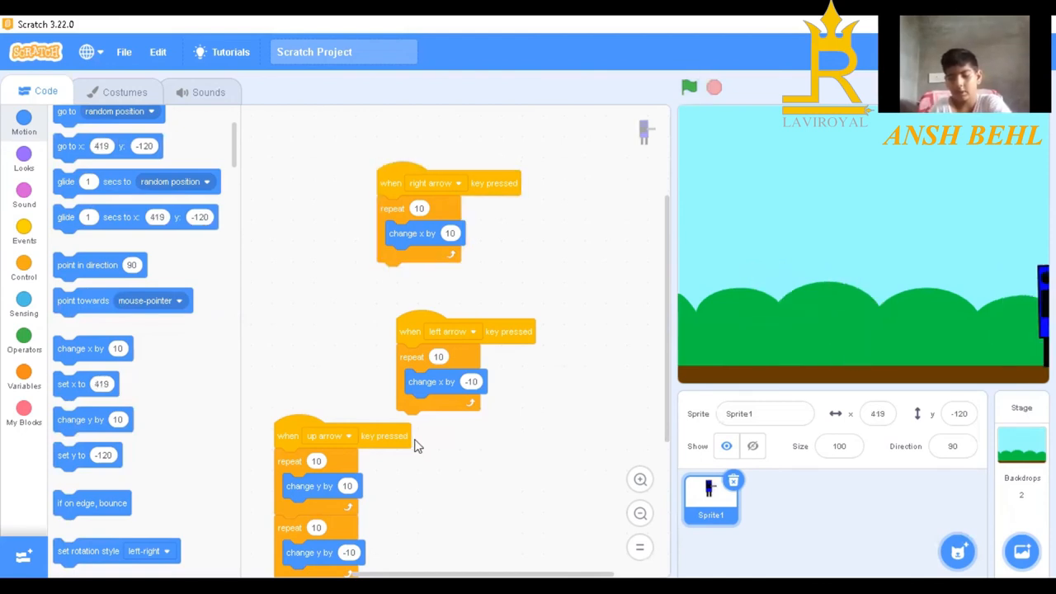
# Step: Test the robot's arrow-key movement on the stage and switch to full-screen view
pyautogui.click(690, 87)
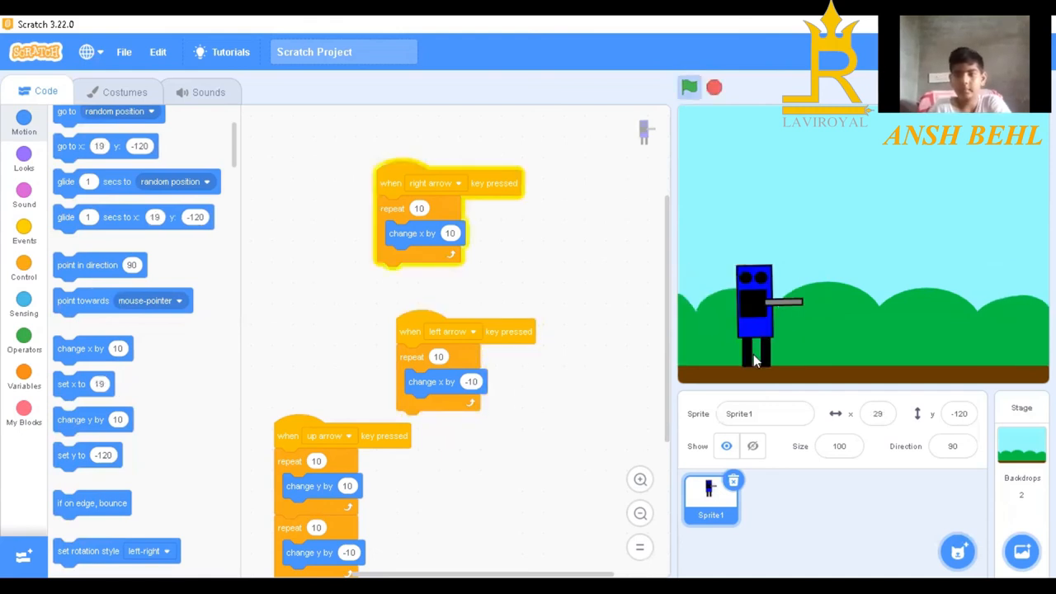
pyautogui.click(690, 88)
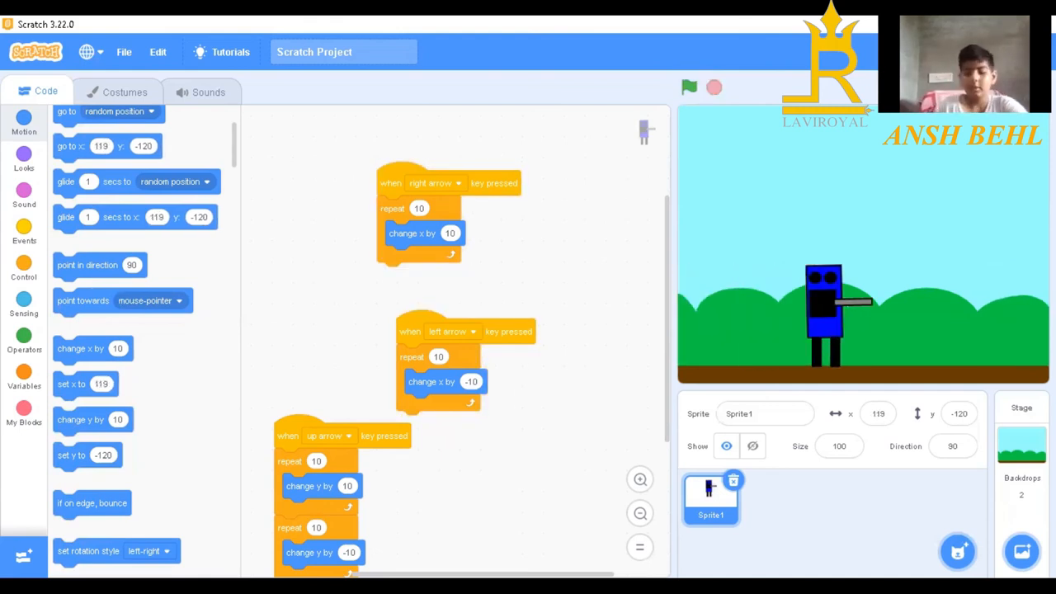
pyautogui.click(647, 132)
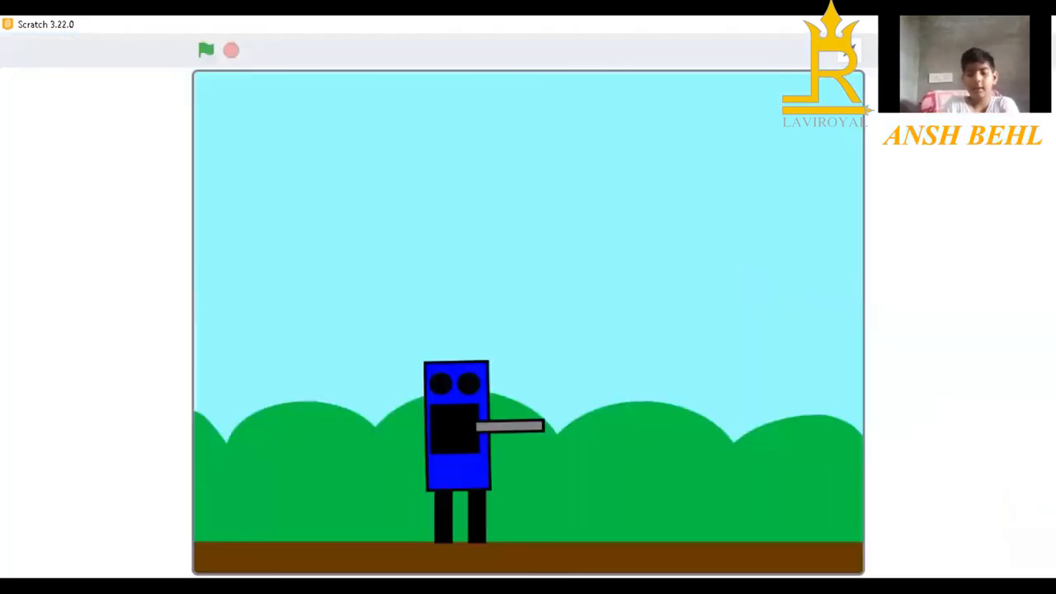